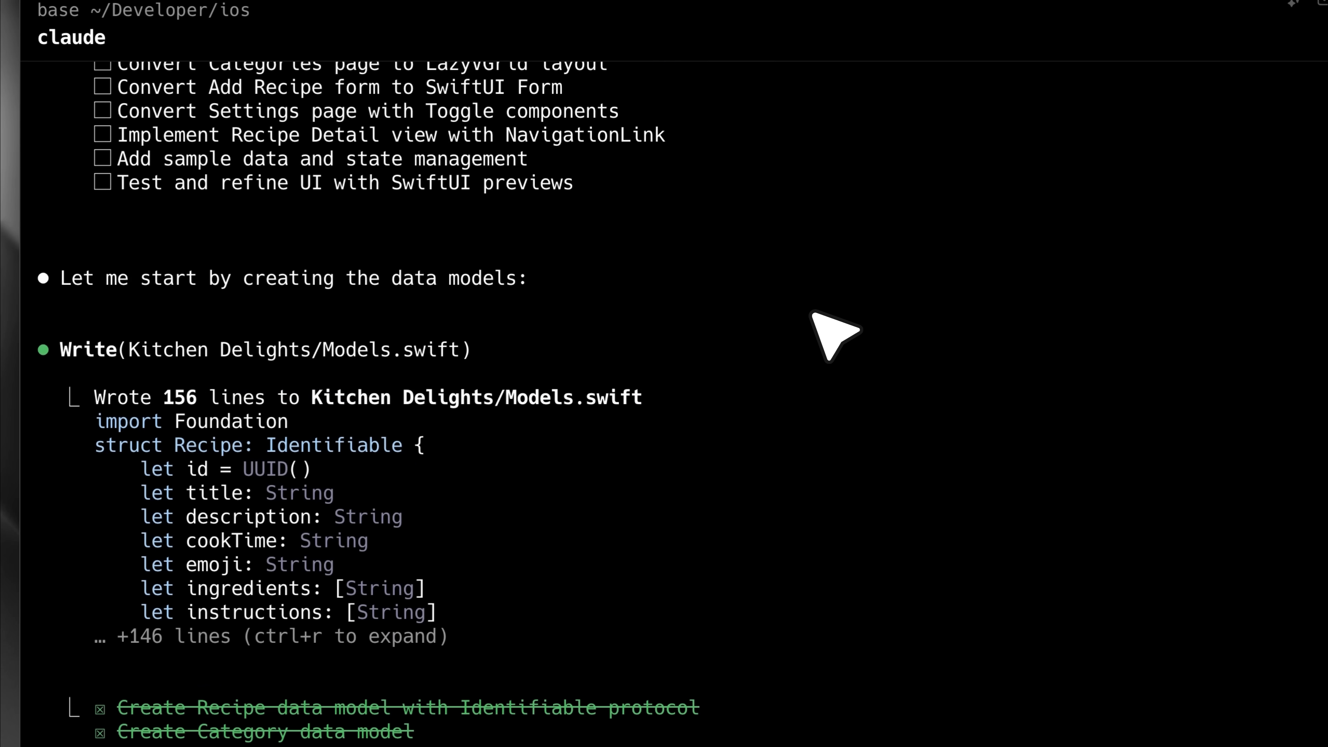
# Scroll down through the previous Claude Code output before the new session.
pyautogui.scroll(-3)
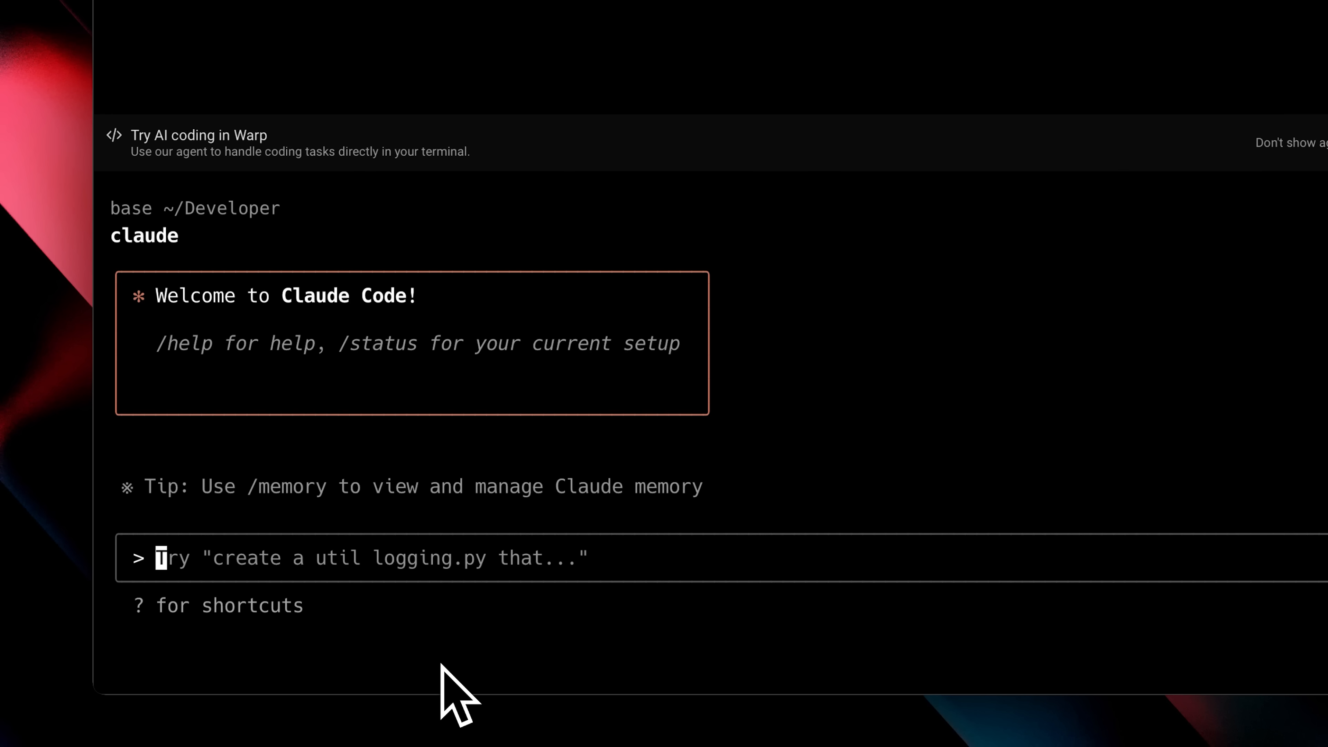
# Enter a /search-web query asking how to use the custom Claude command feature.
pyautogui.write('/search-web')
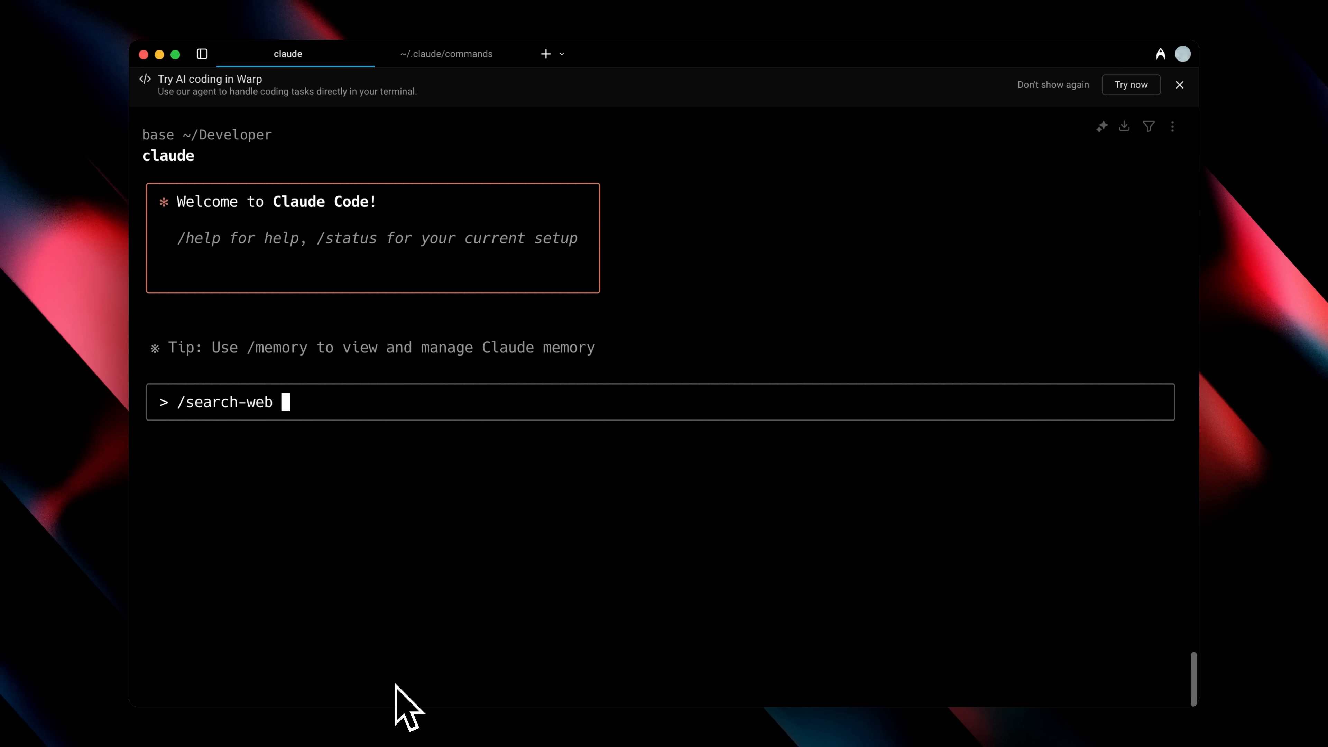
pyautogui.write('How do i use the custom clau')
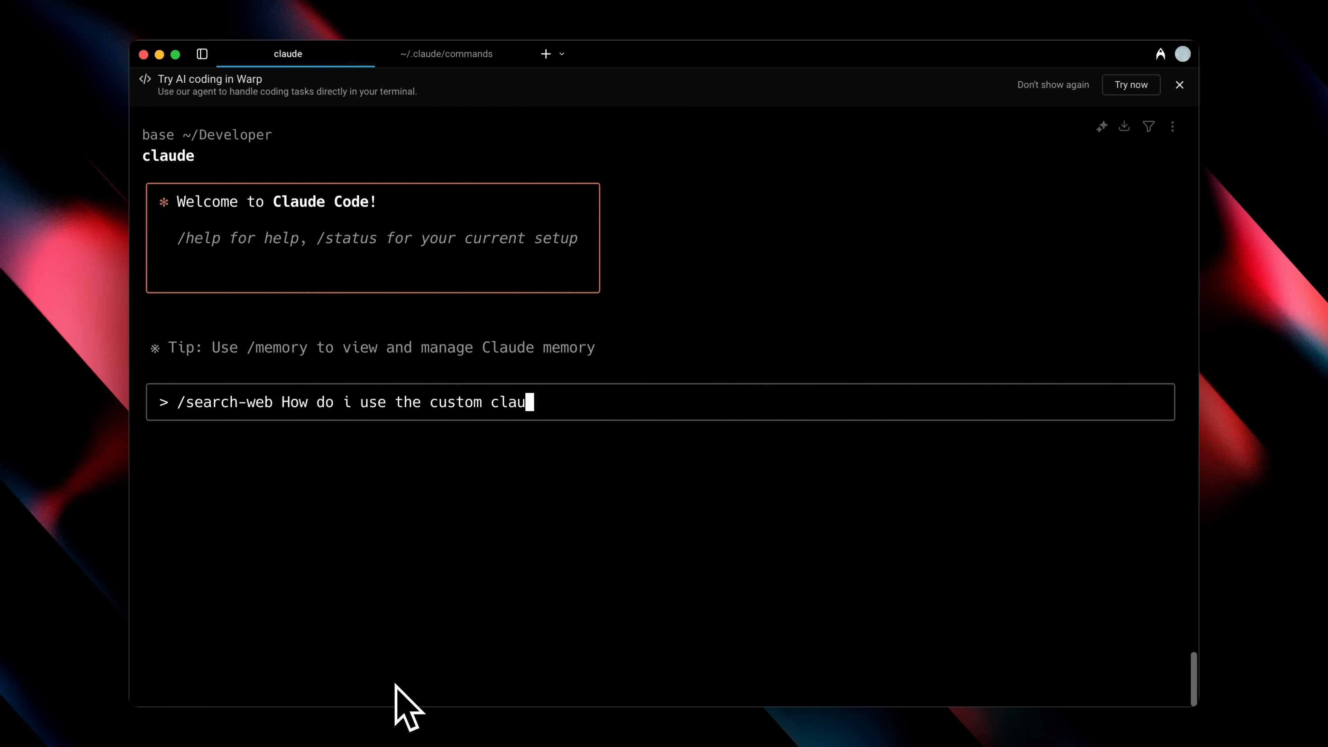
pyautogui.write('de command feature in claude')
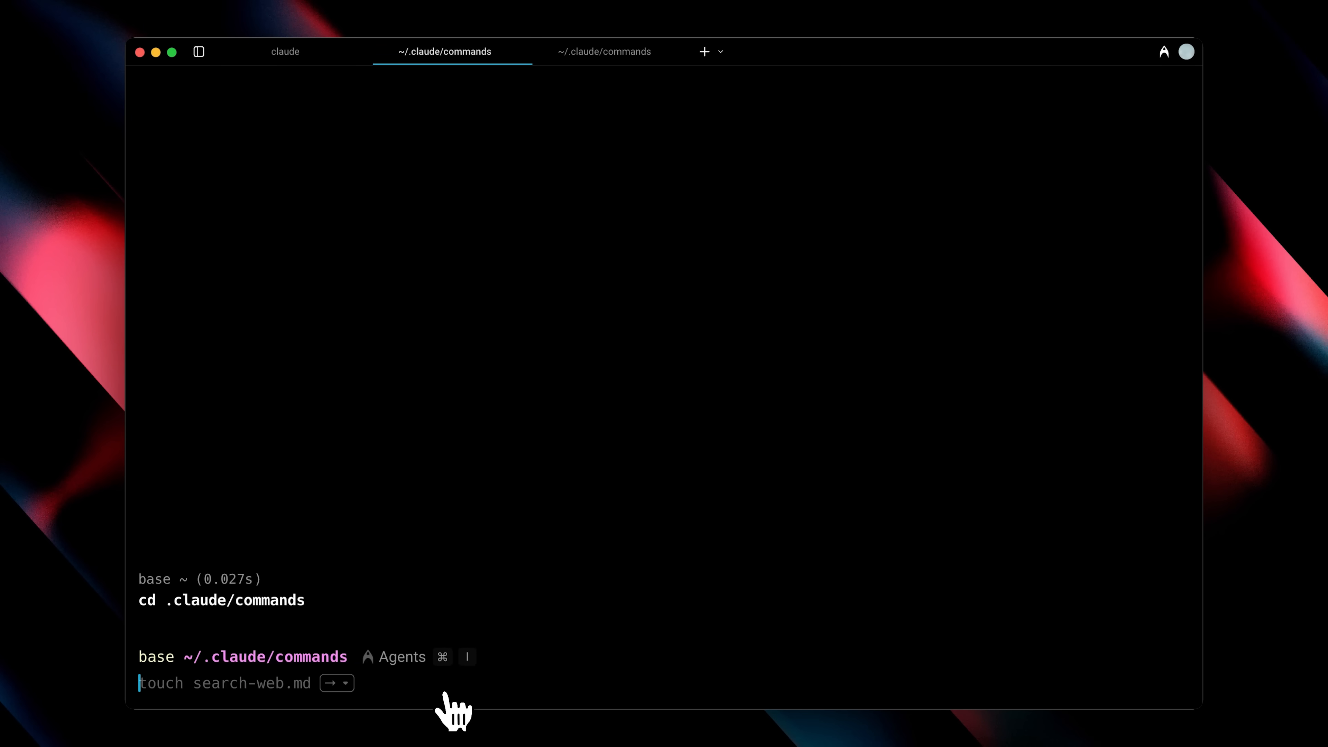
# Run 'cursor .' to open the ~/.claude/commands folder in Cursor.
pyautogui.write('cursor .')
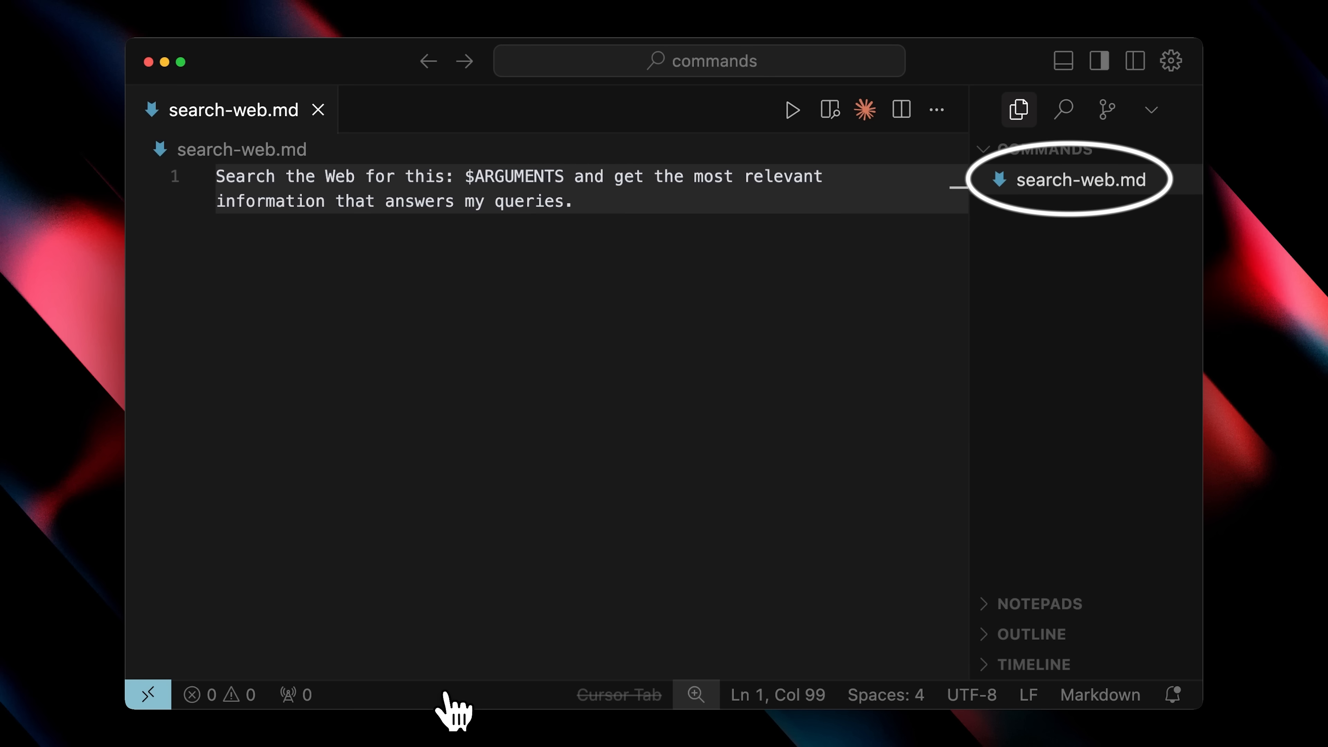
pyautogui.moveTo(891, 360)
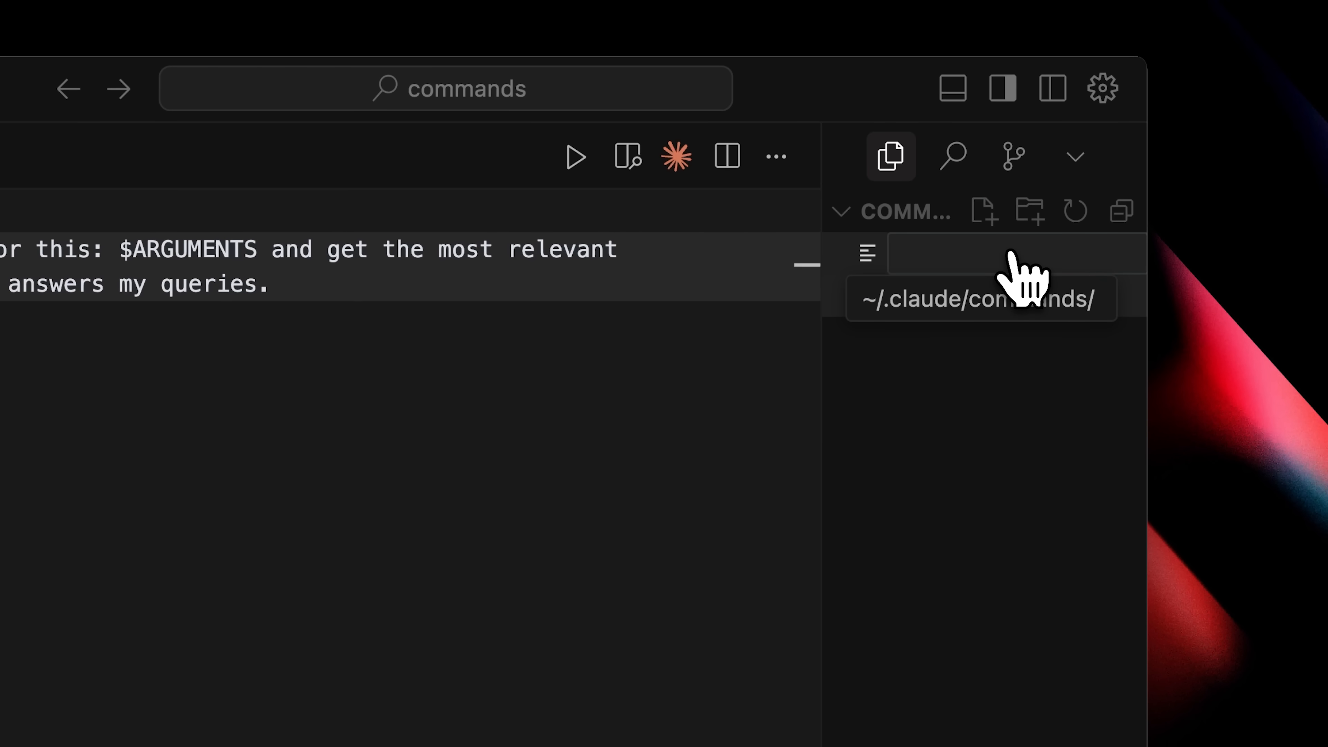
# Create explain-codebase.md with a prompt to scan the whole codebase and explain it.
pyautogui.write('explain-')
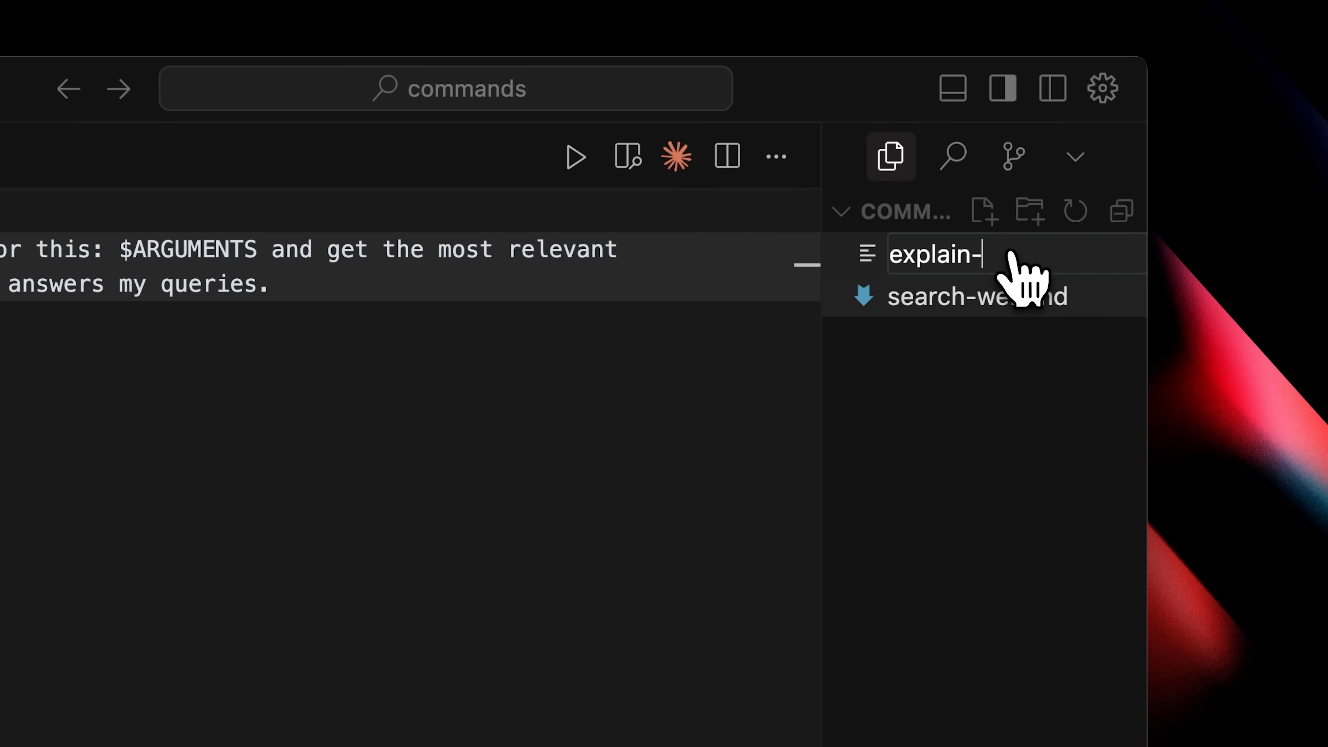
pyautogui.write('codebase')
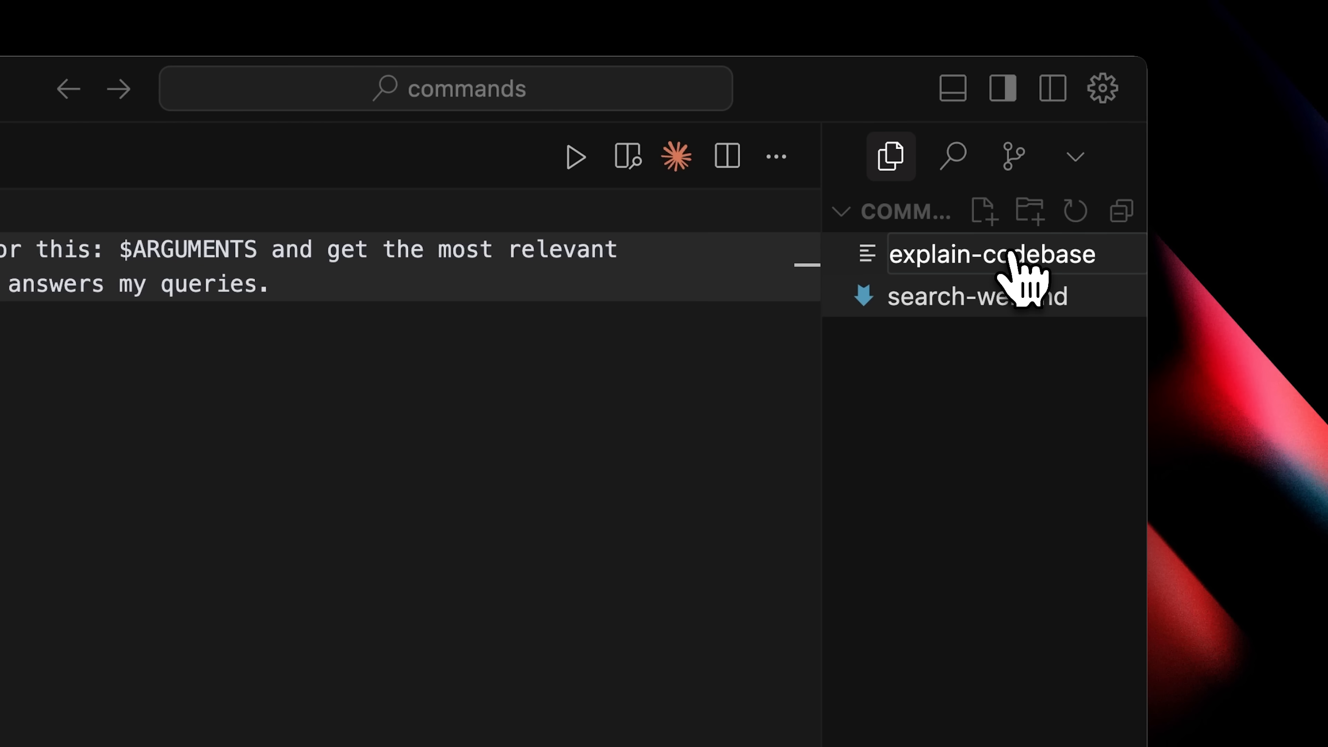
pyautogui.click(990, 253)
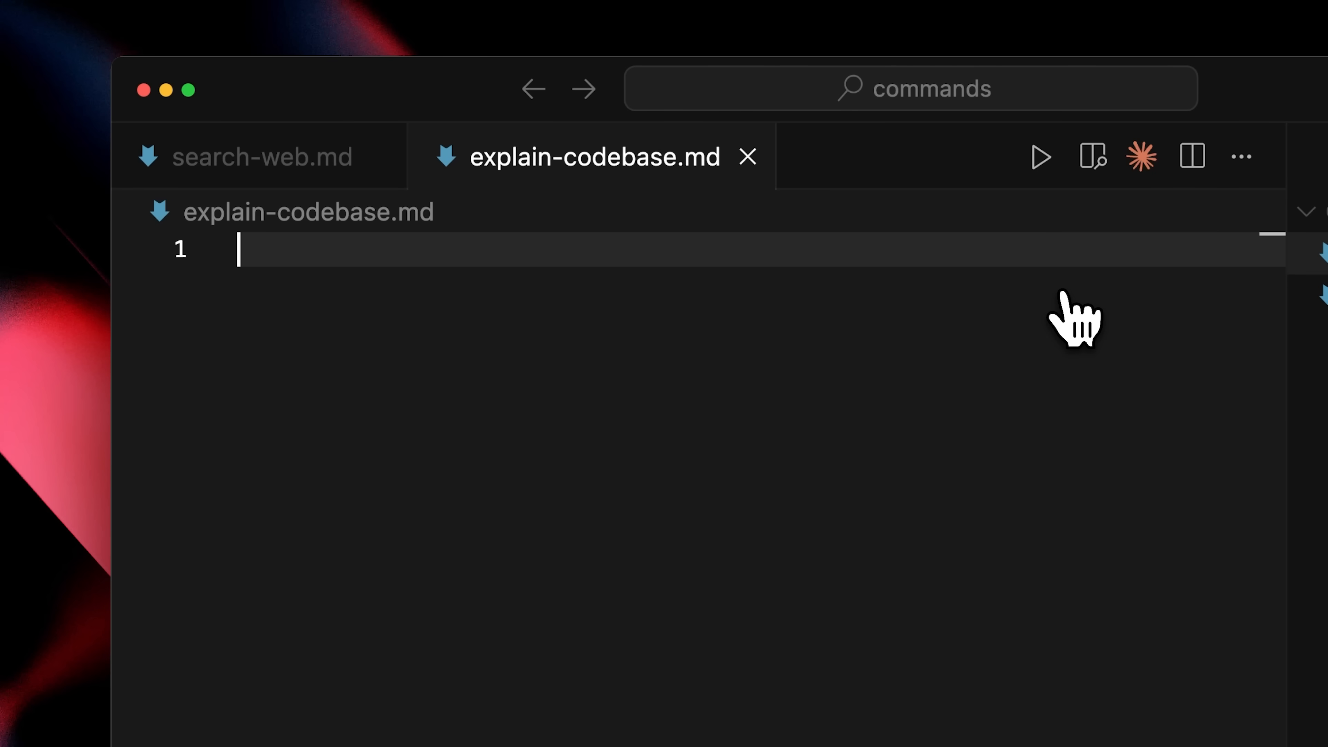
pyautogui.write('Scan out the whole codebase and')
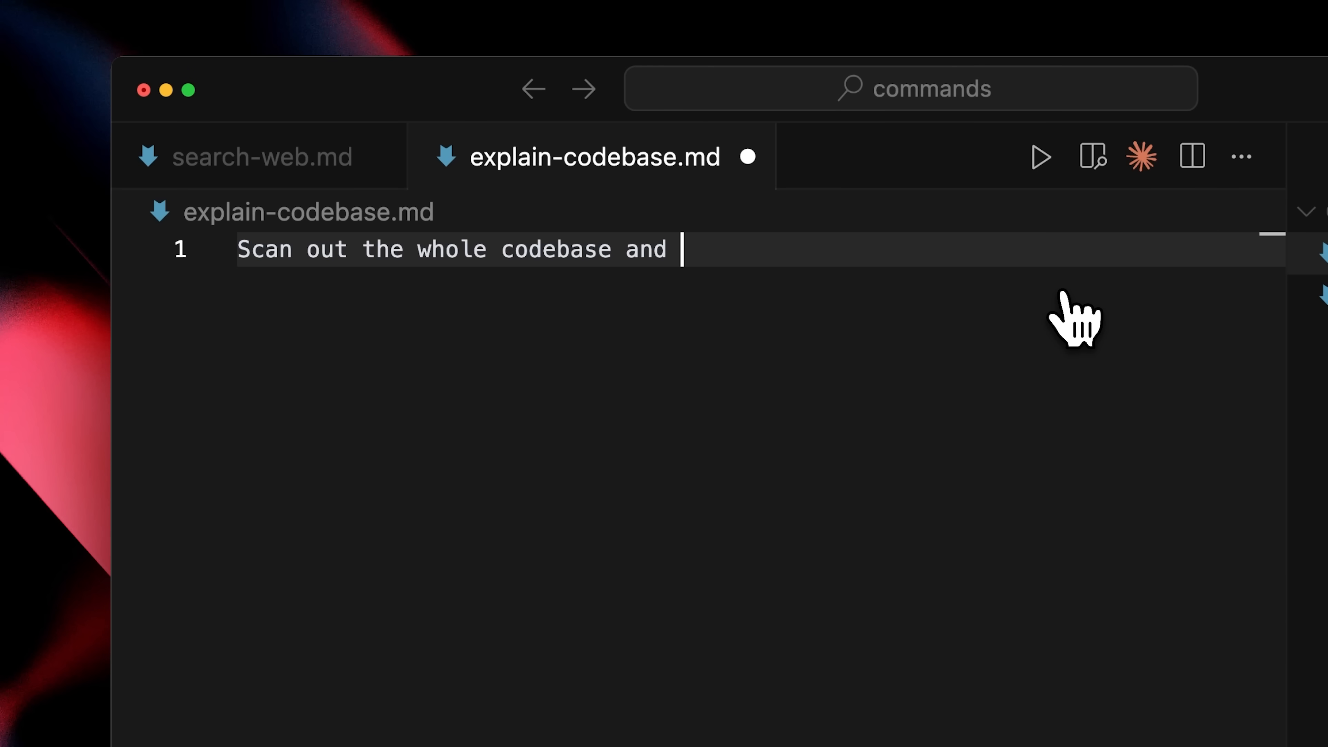
pyautogui.write('explain it to me in an')
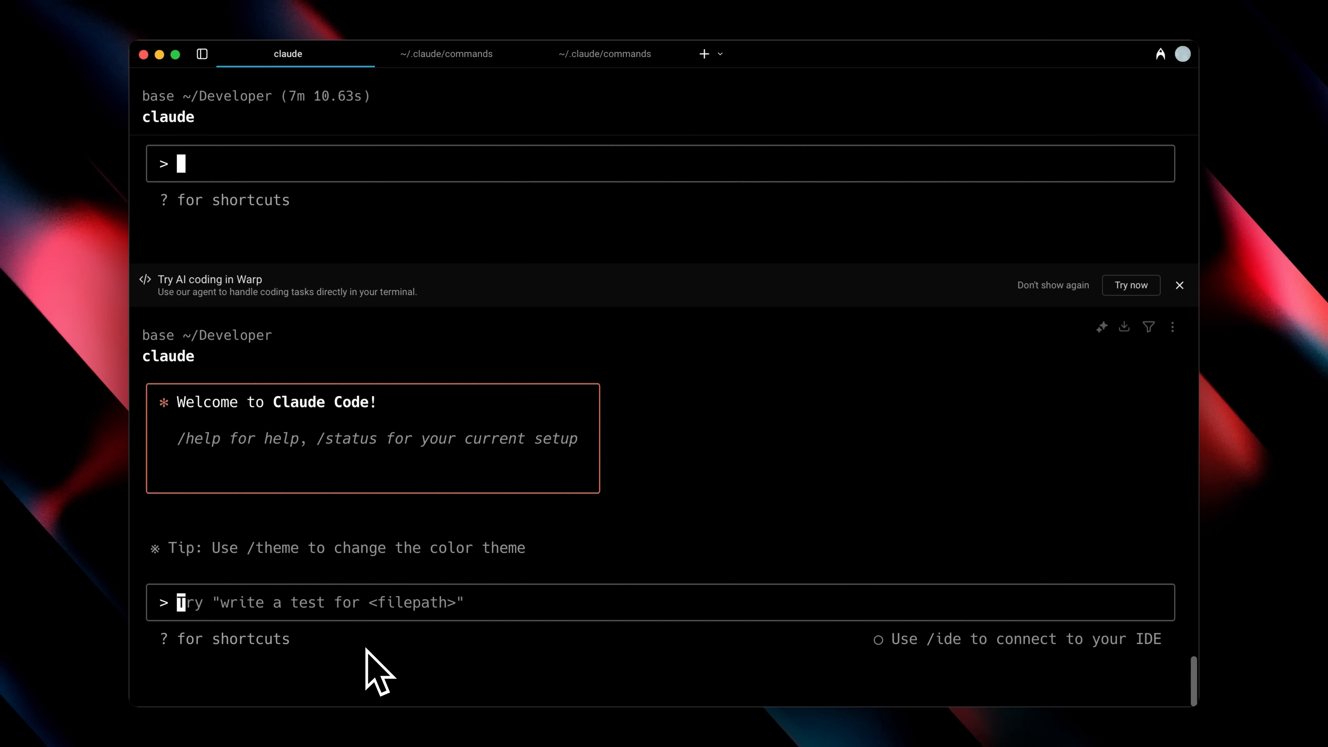
# Enter / in the restarted Claude Code prompt to list slash commands.
pyautogui.write('/')
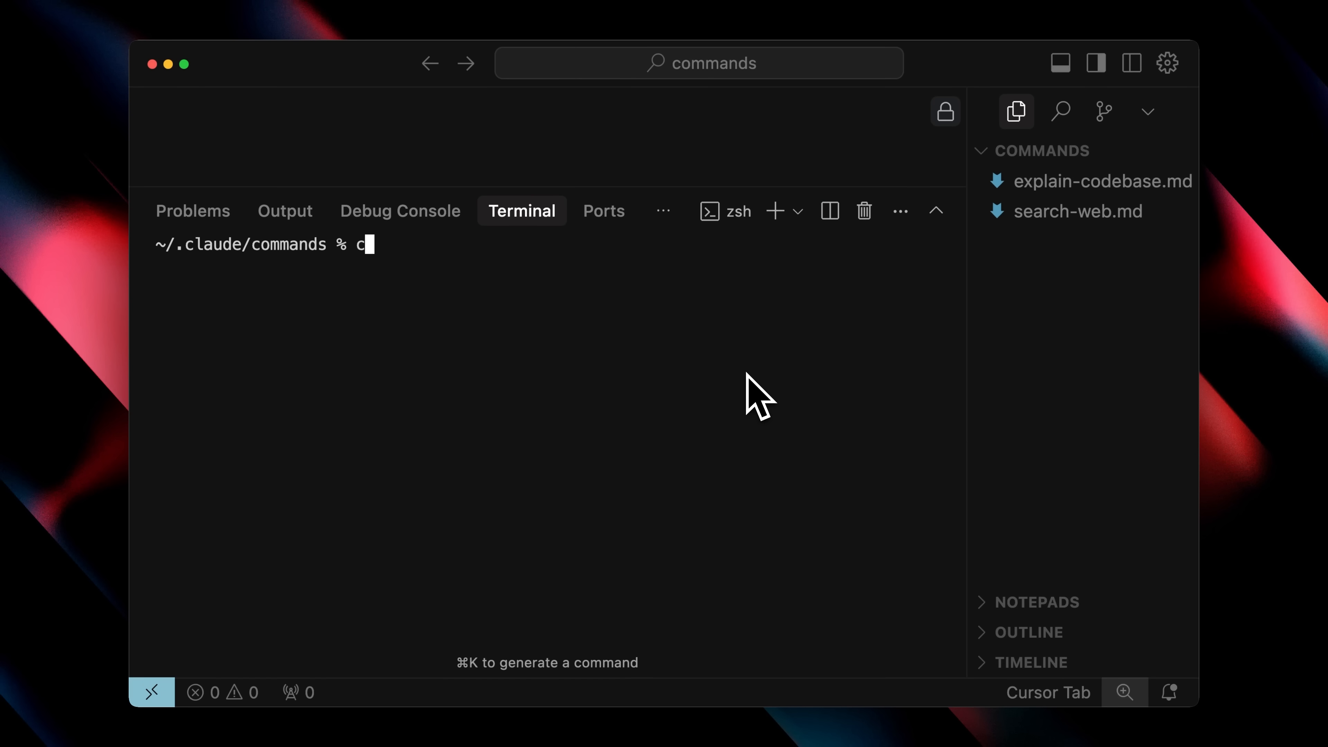
# Launch claude from Cursor's integrated terminal so it runs in an editor tab.
pyautogui.write('laude')
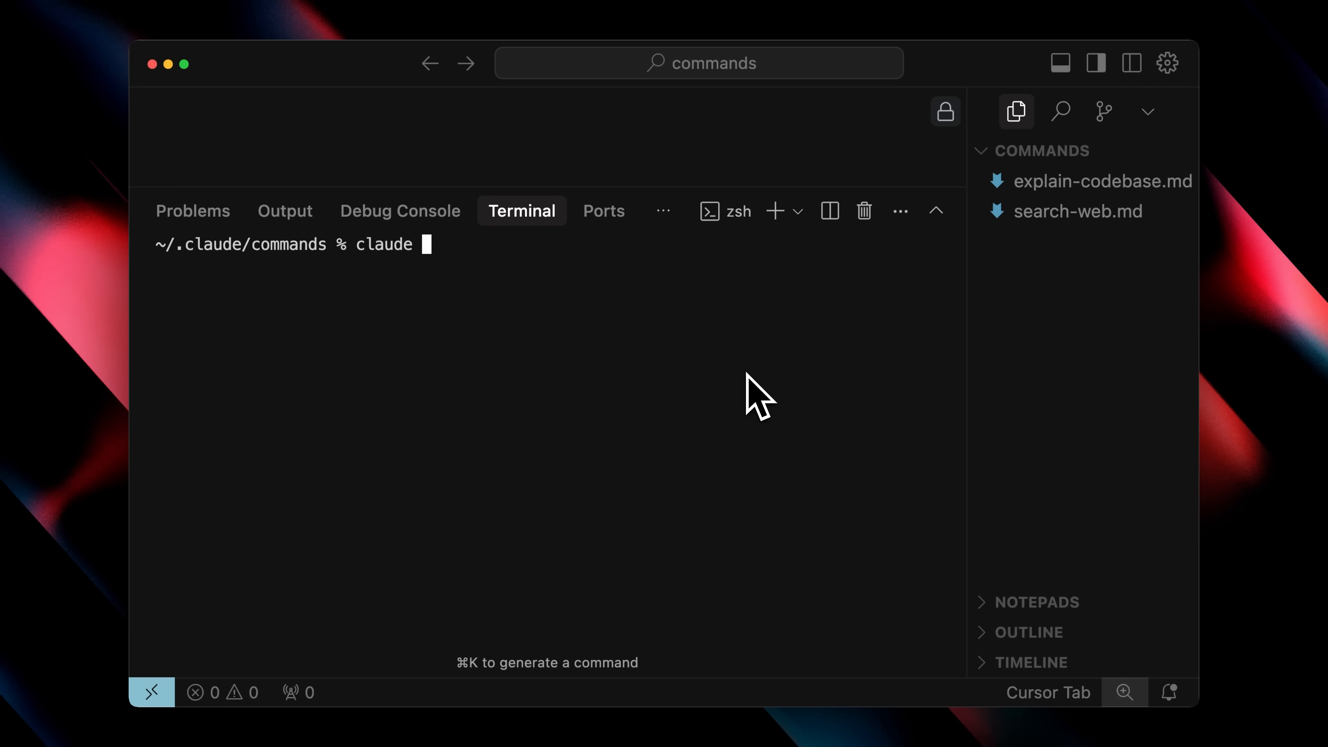
pyautogui.press('Enter')
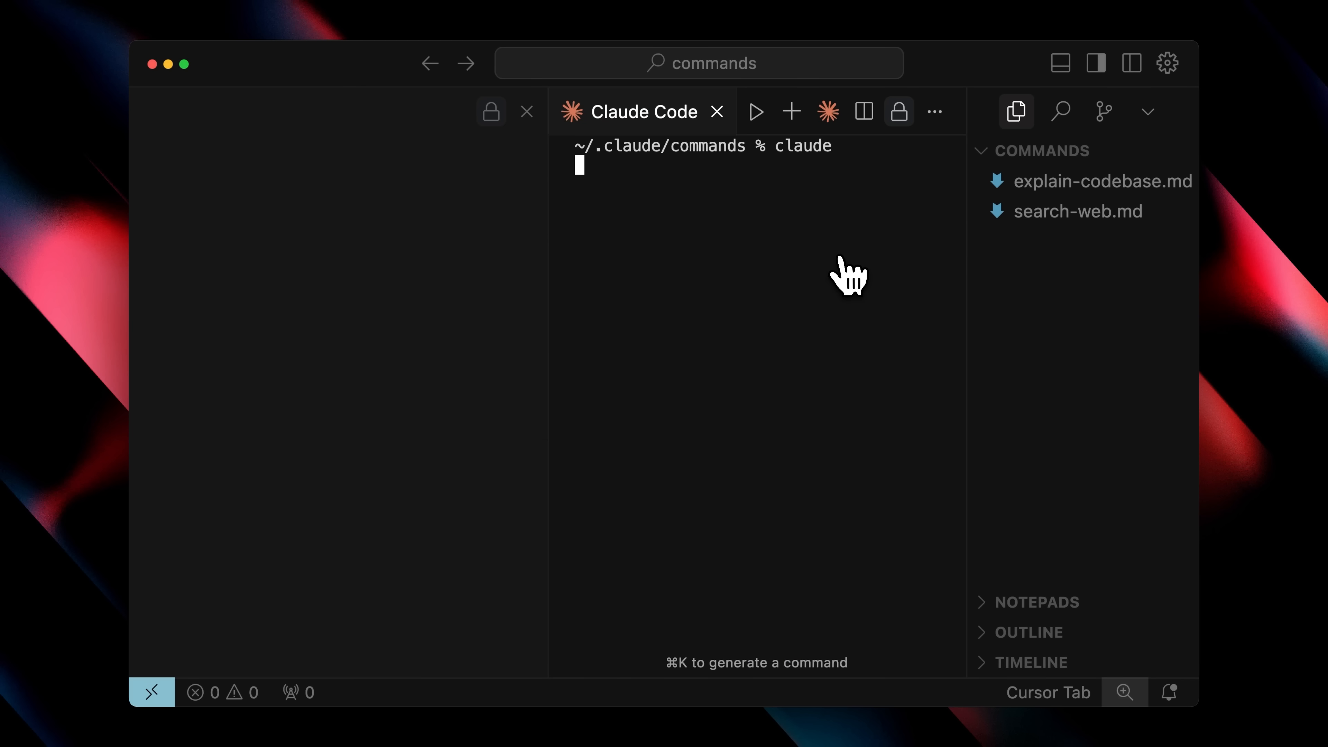
pyautogui.press('Enter')
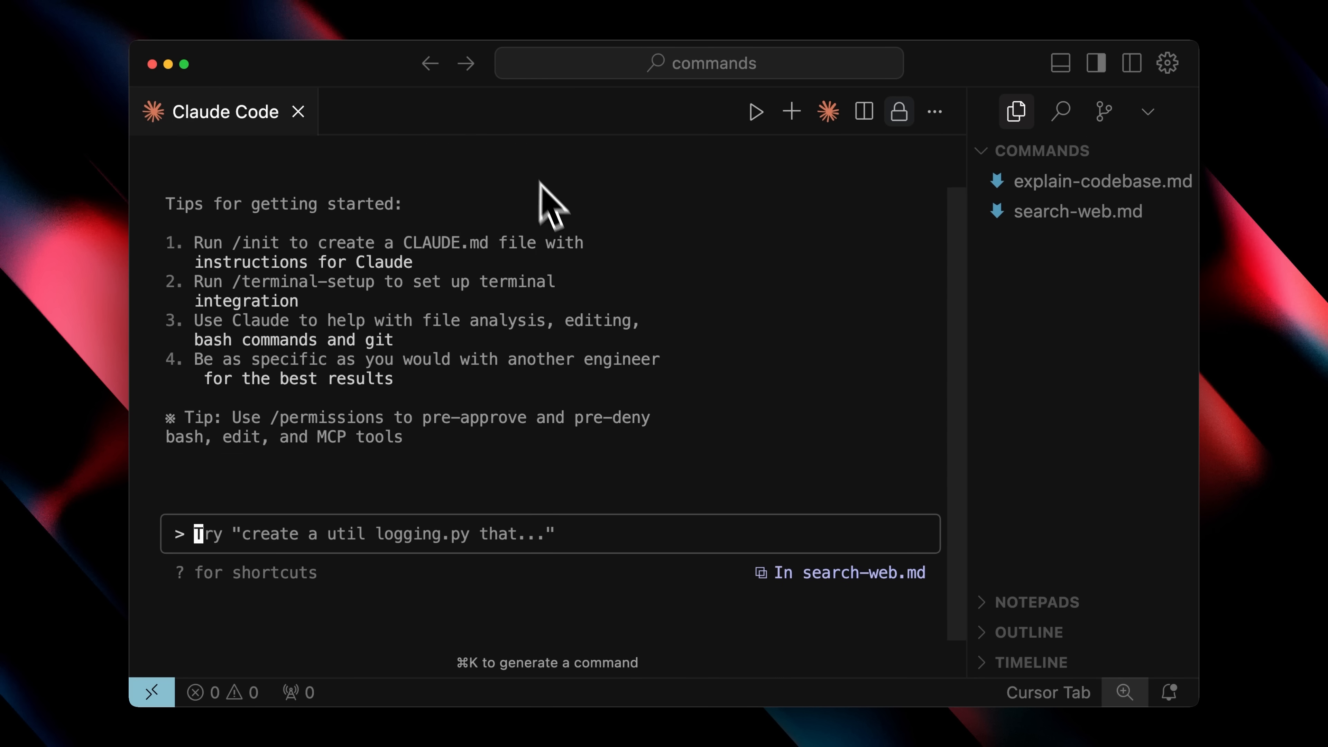
pyautogui.moveTo(731, 379)
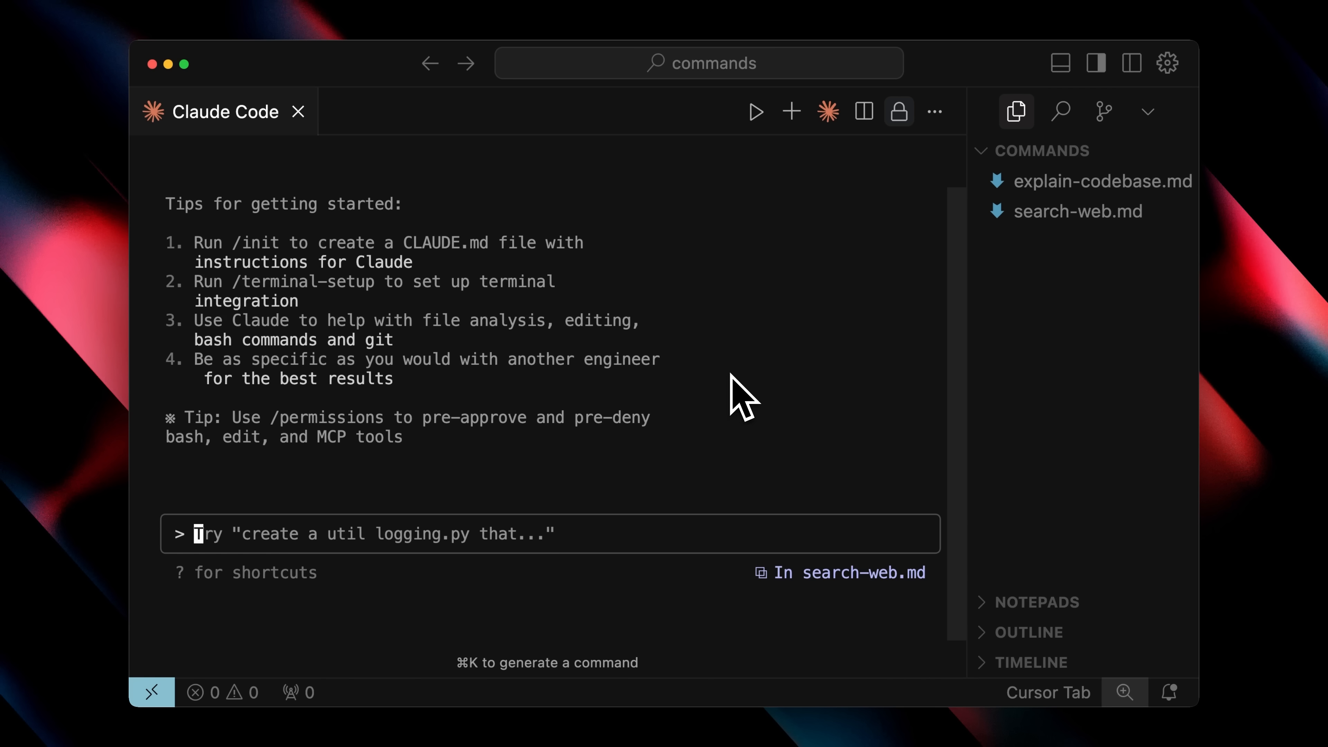
# Draft a prompt saying 'i need to make a website and this is what i want in it'.
pyautogui.write('i need to make a website')
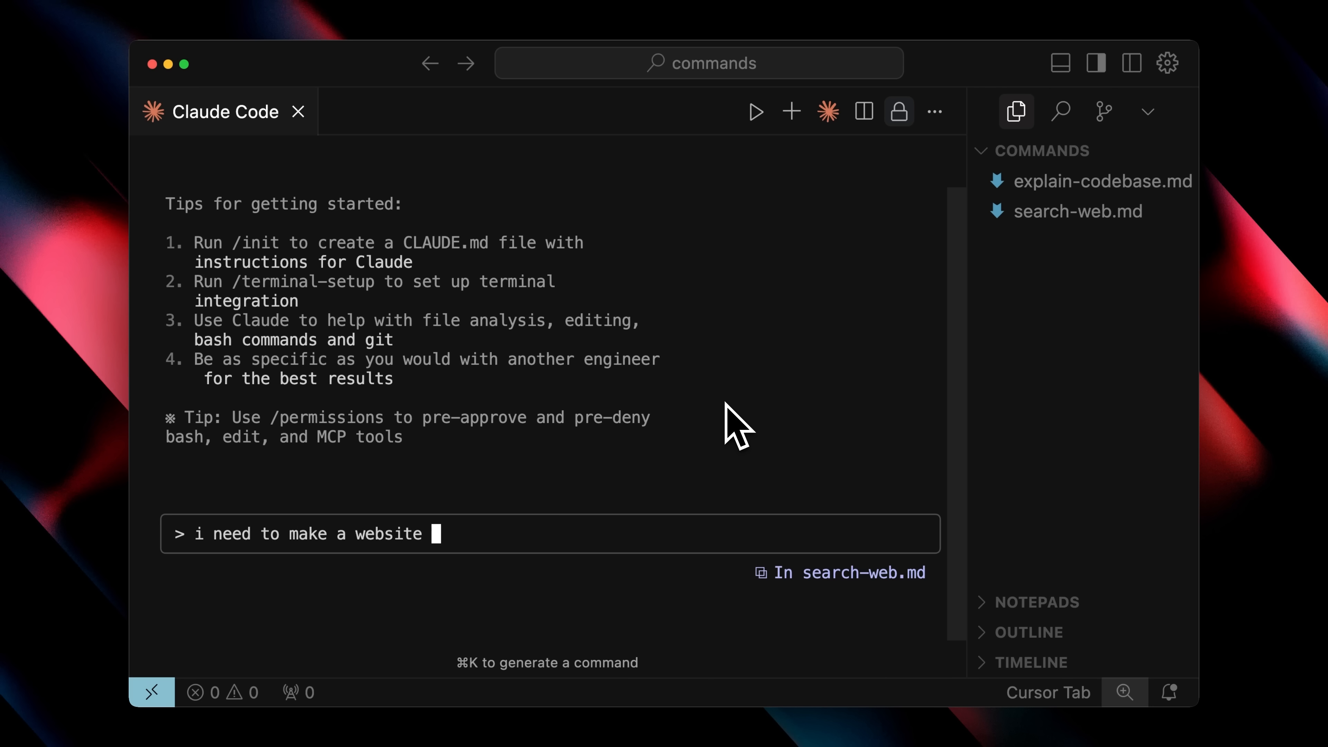
pyautogui.write('and this is what i want in it')
pyautogui.write('this is a')
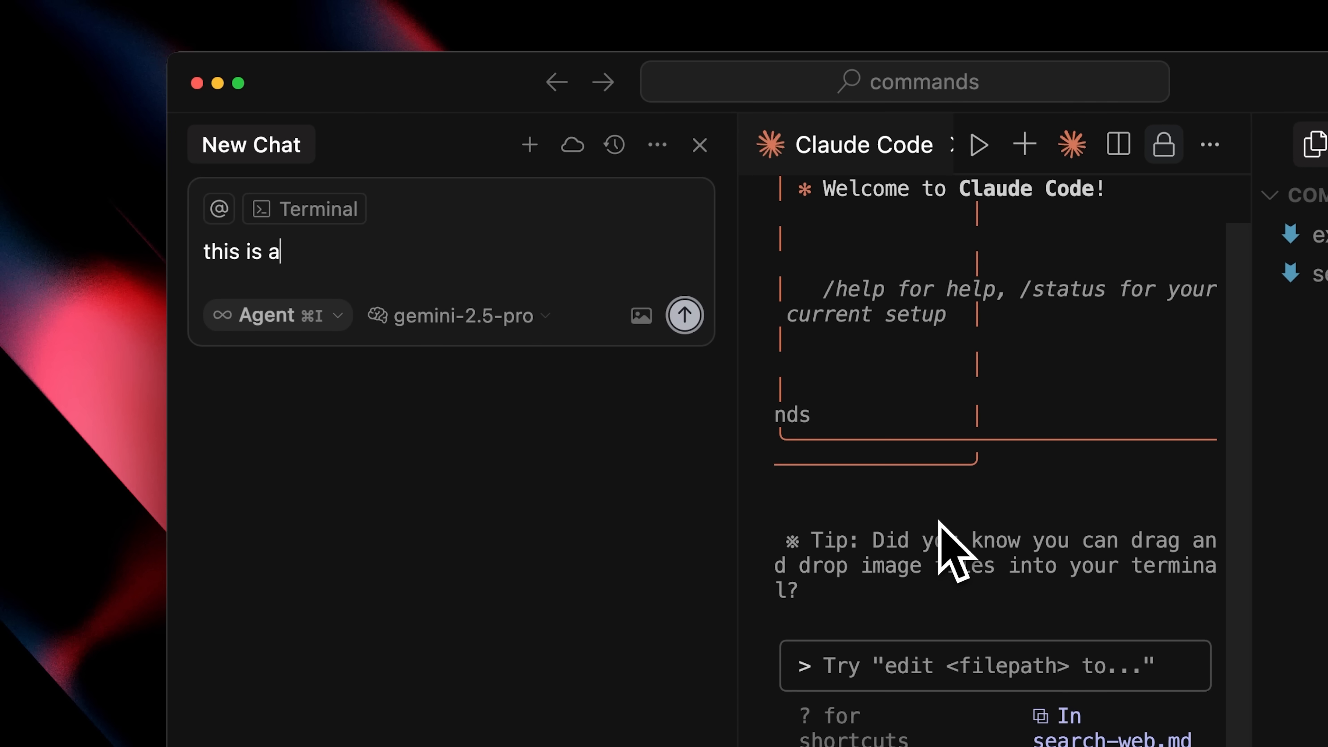
pyautogui.write('website that i w')
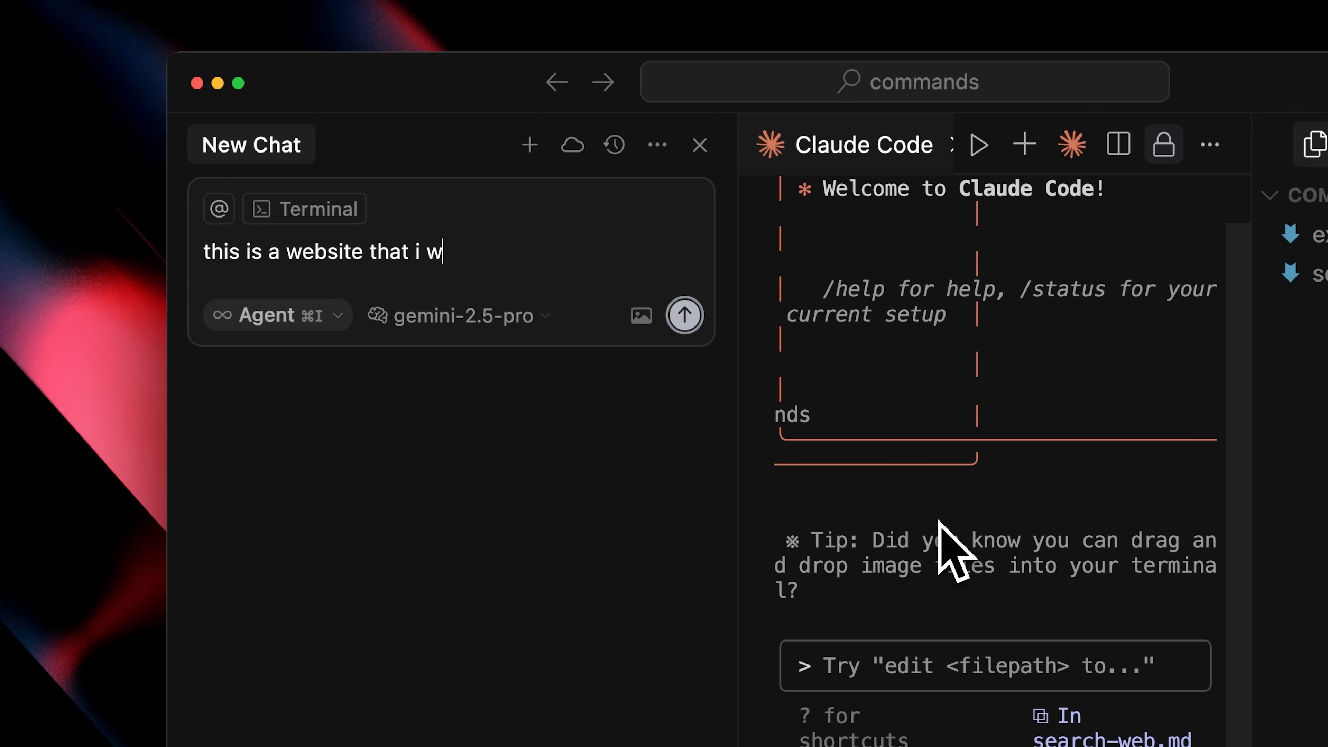
pyautogui.write('ant to build')
pyautogui.click(994, 665)
pyautogui.write('/ter')
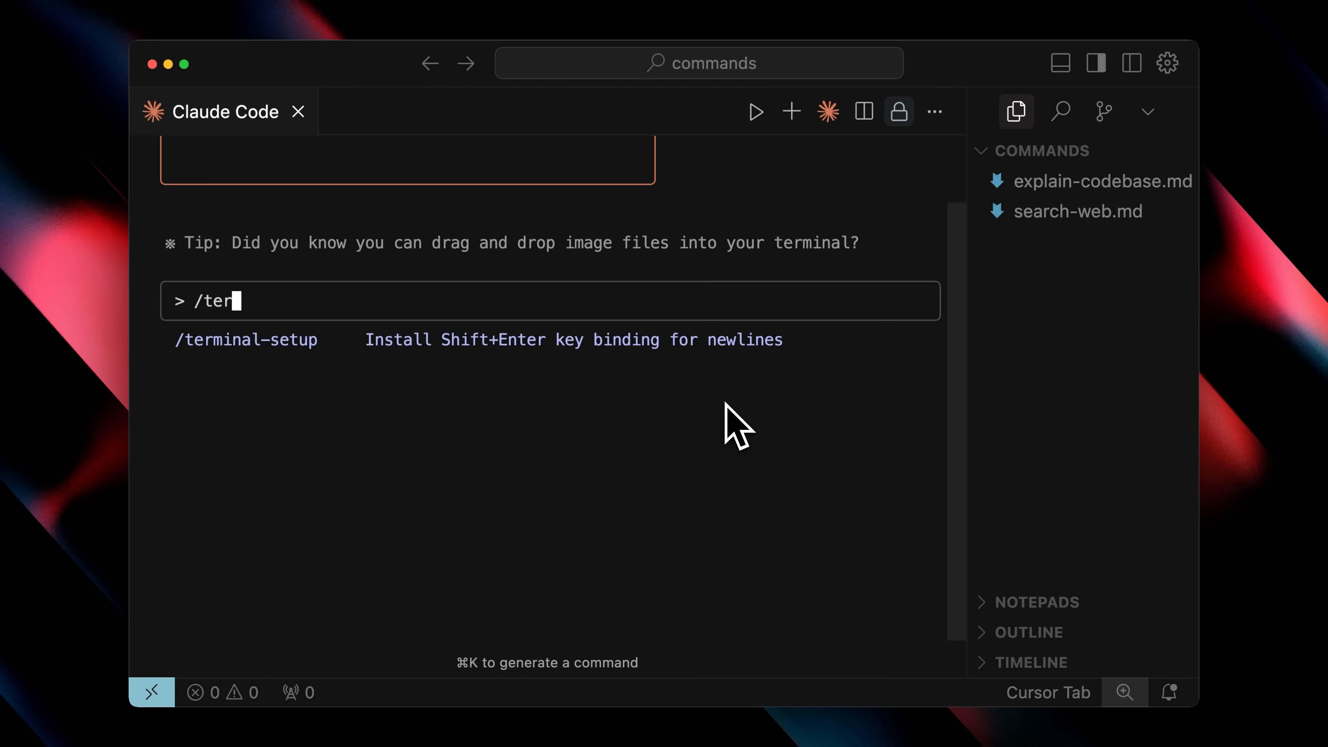
# Run /terminal-setup to install the Shift+Enter newline binding, then begin a new website request.
pyautogui.press('Enter')
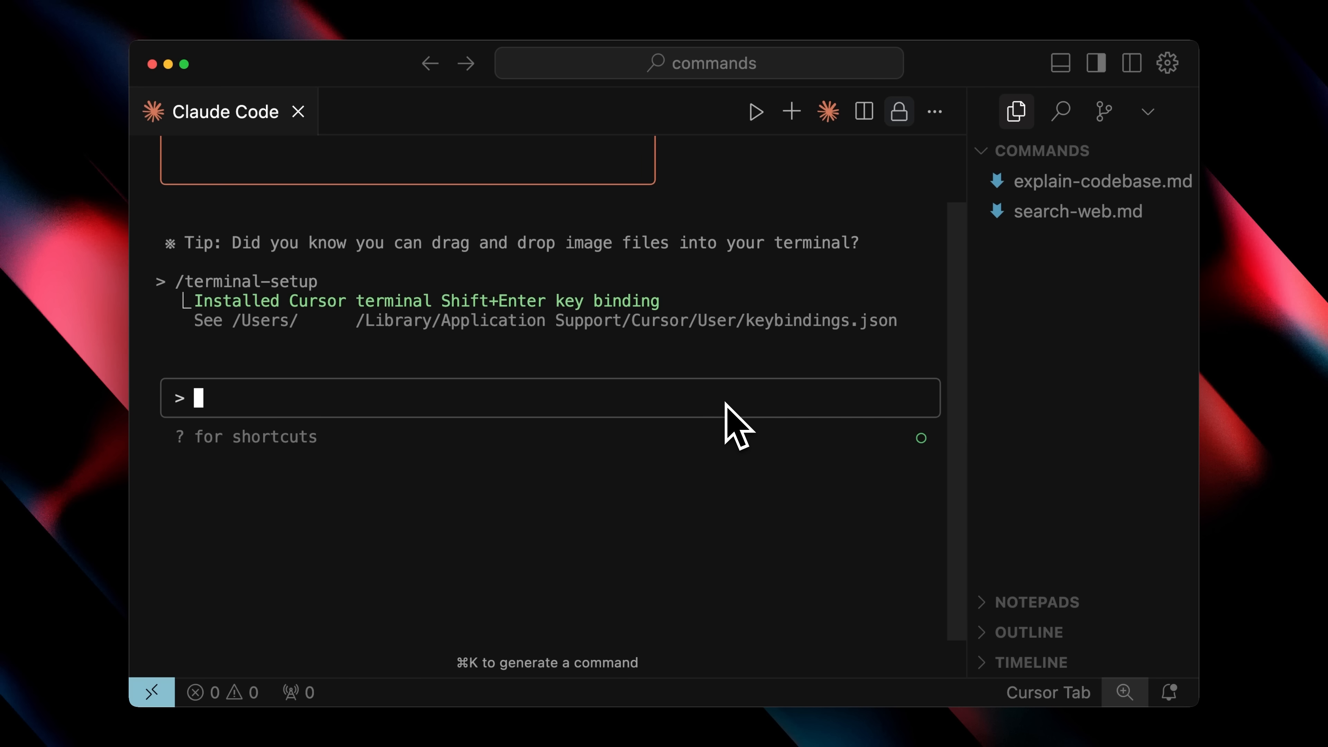
pyautogui.write('I want t')
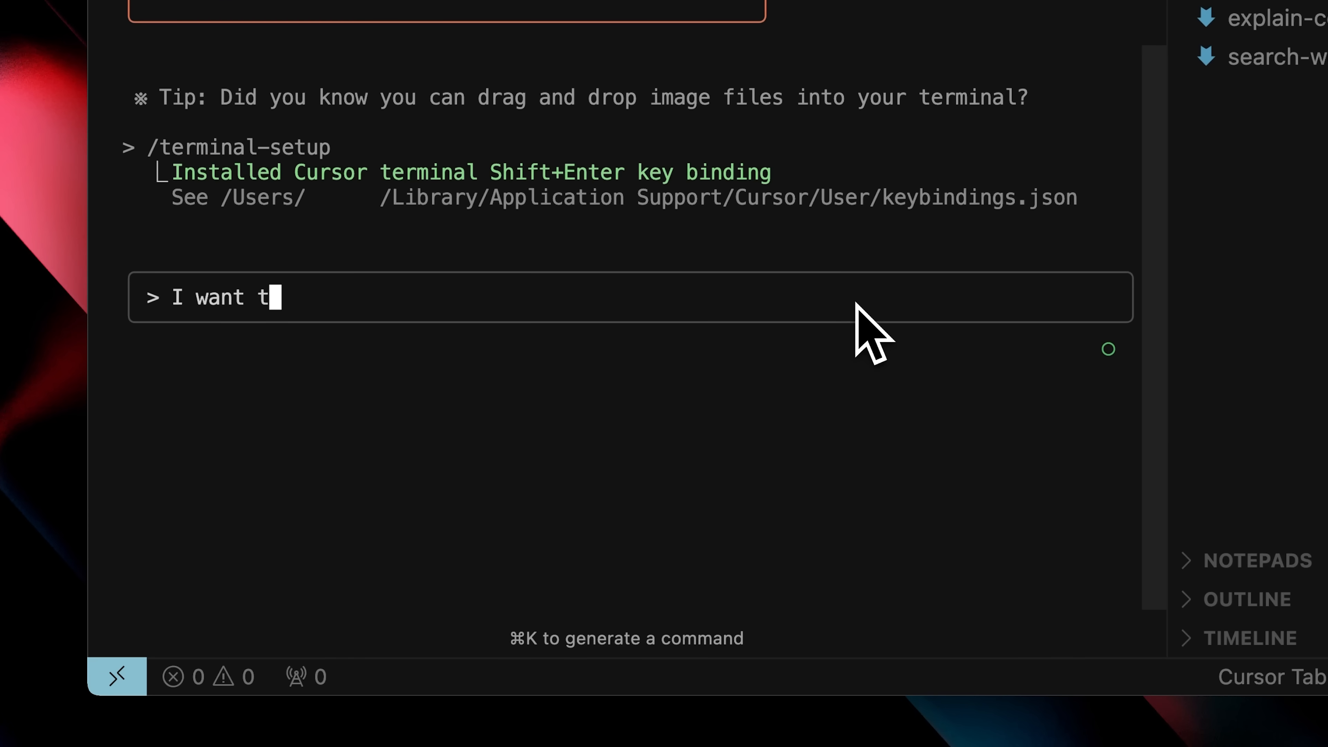
pyautogui.write('o make a webaot')
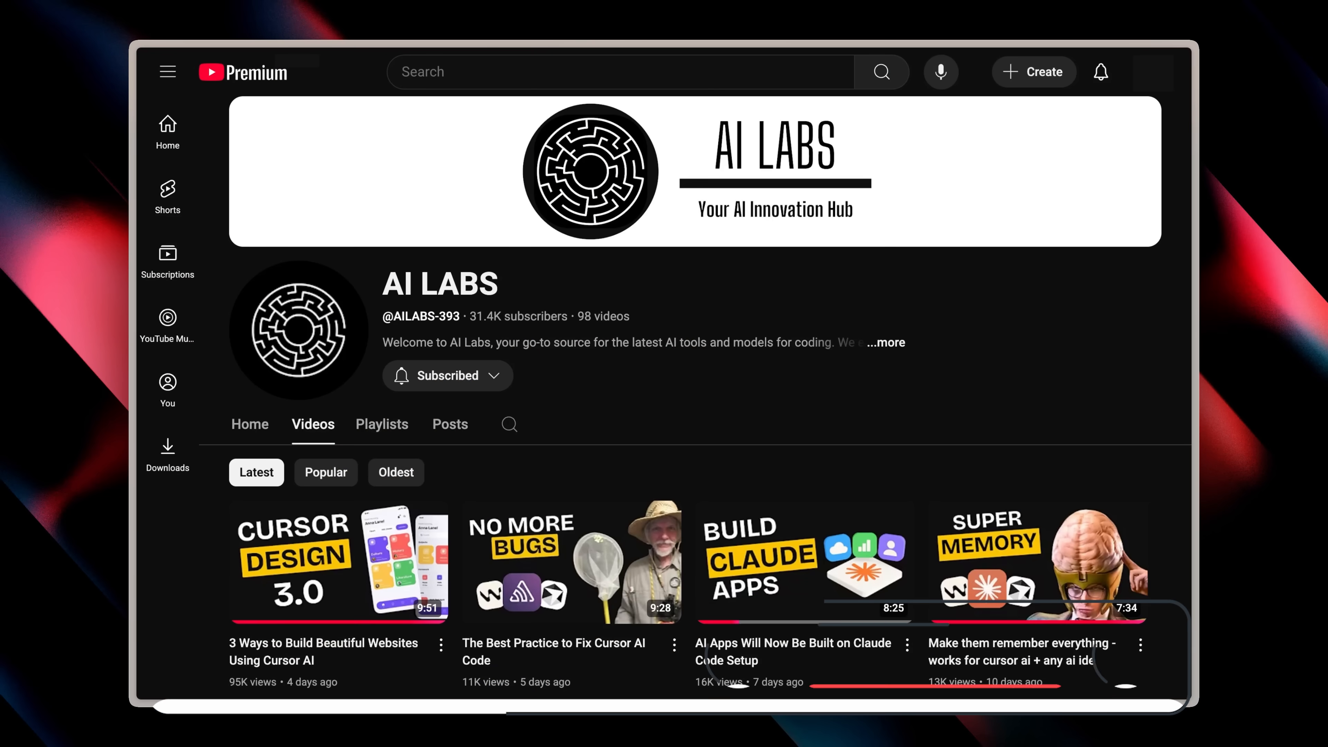
pyautogui.scroll(-3)
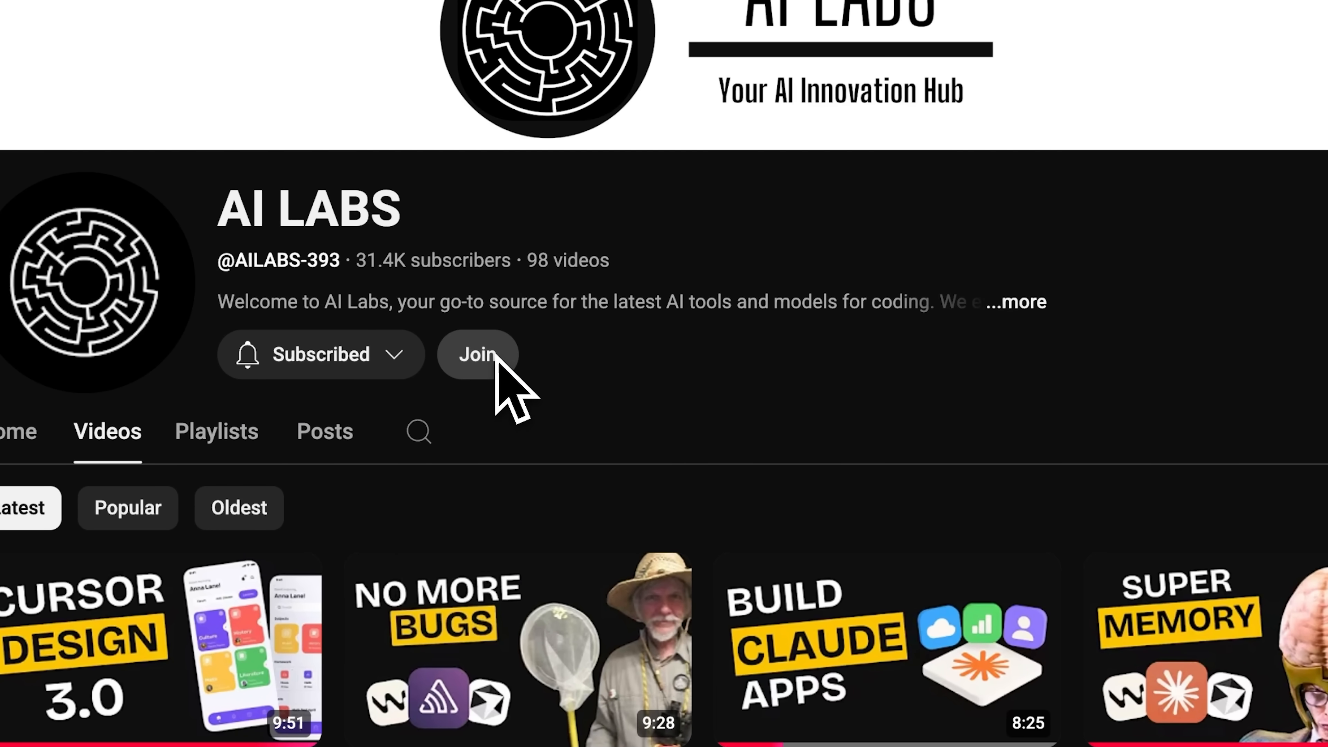
pyautogui.click(474, 354)
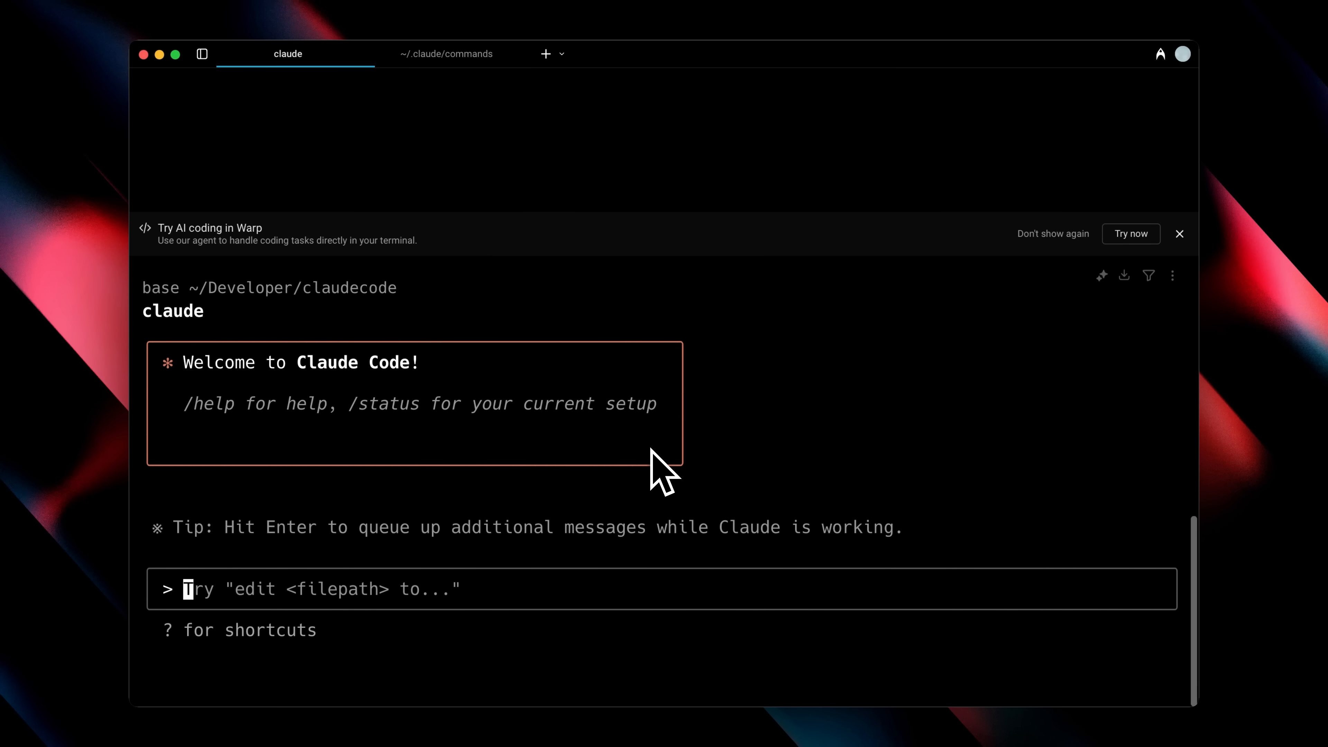
# List the slash commands in the fresh session and filter them to mcp.
pyautogui.write('/')
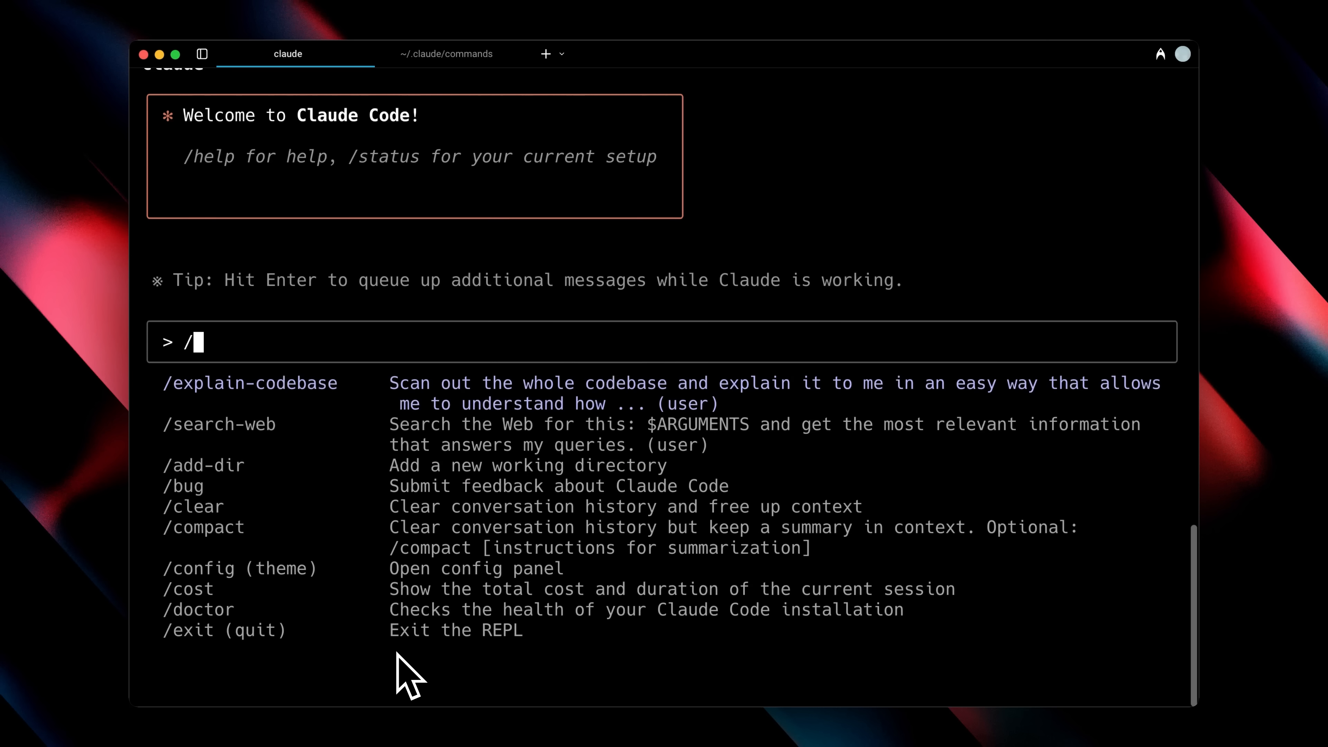
pyautogui.write('mcp')
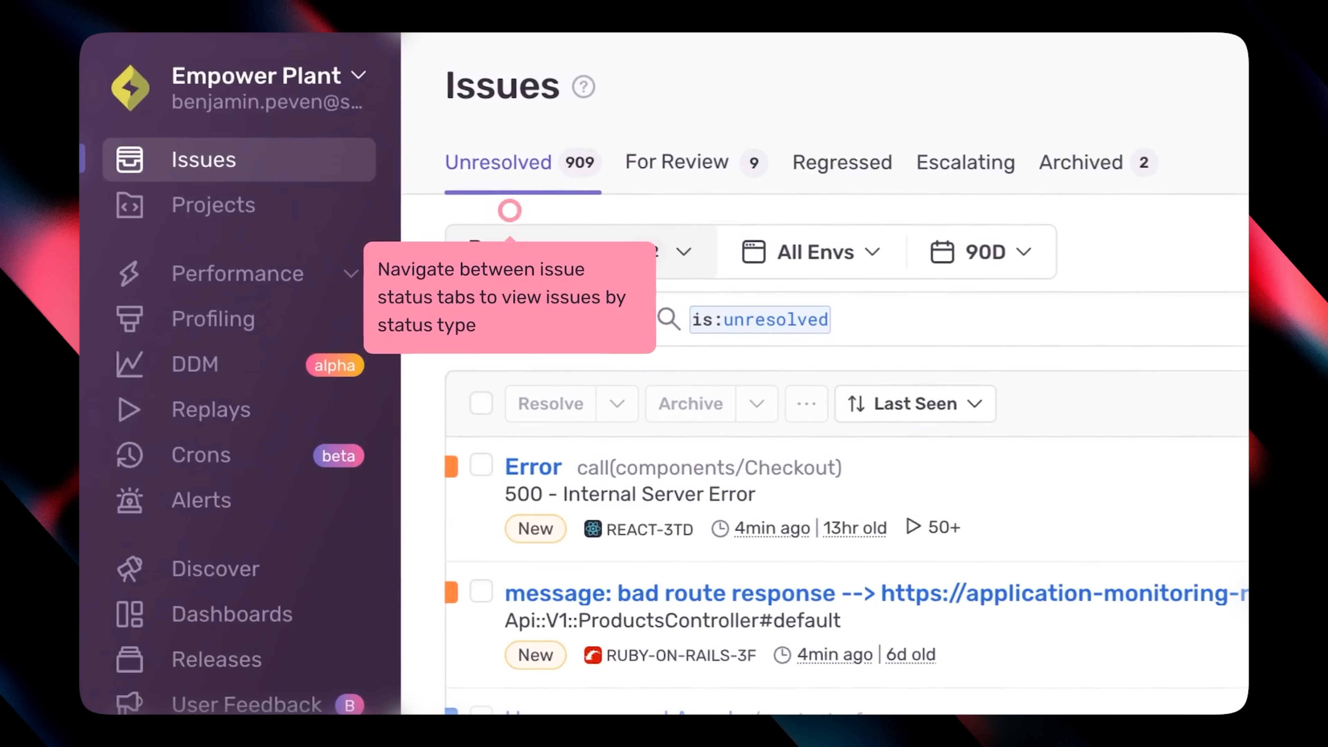
# View the Checkout 500 Internal Server Error issue and another of its events in Sentry.
pyautogui.click(532, 467)
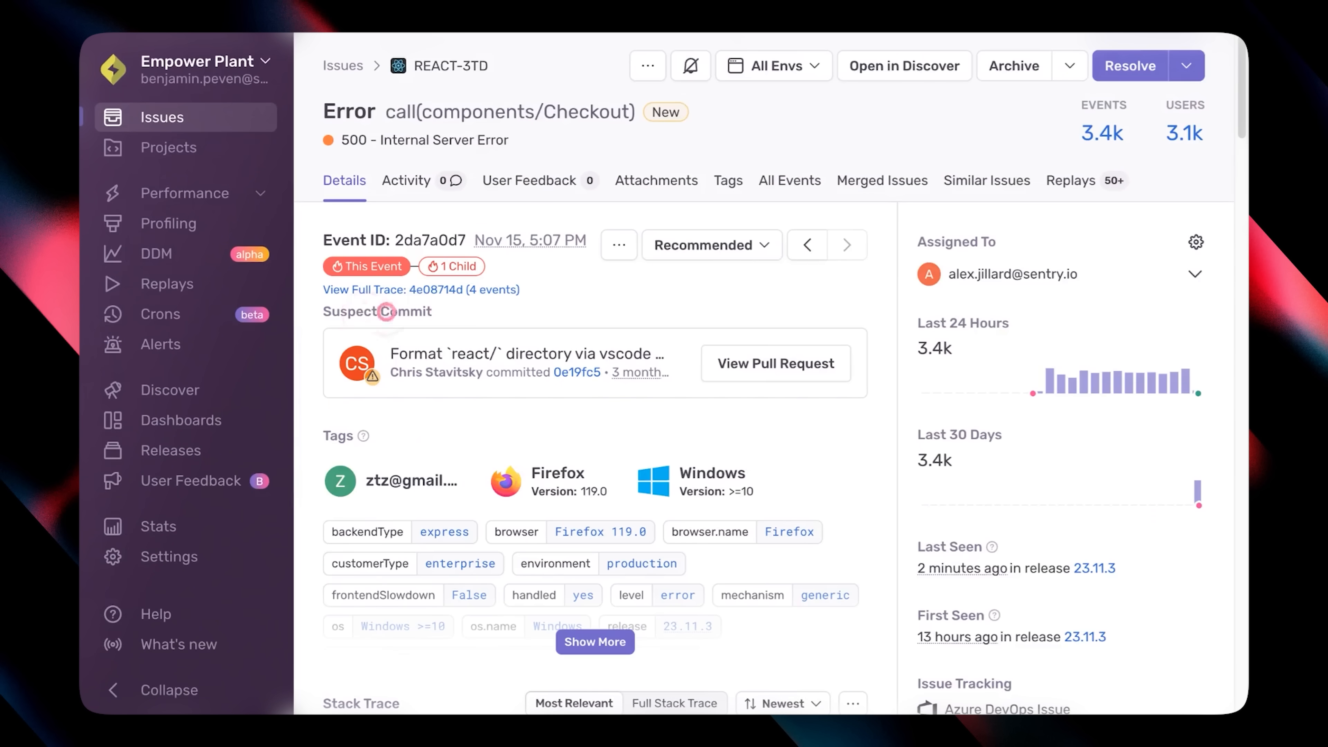
pyautogui.moveTo(824, 257)
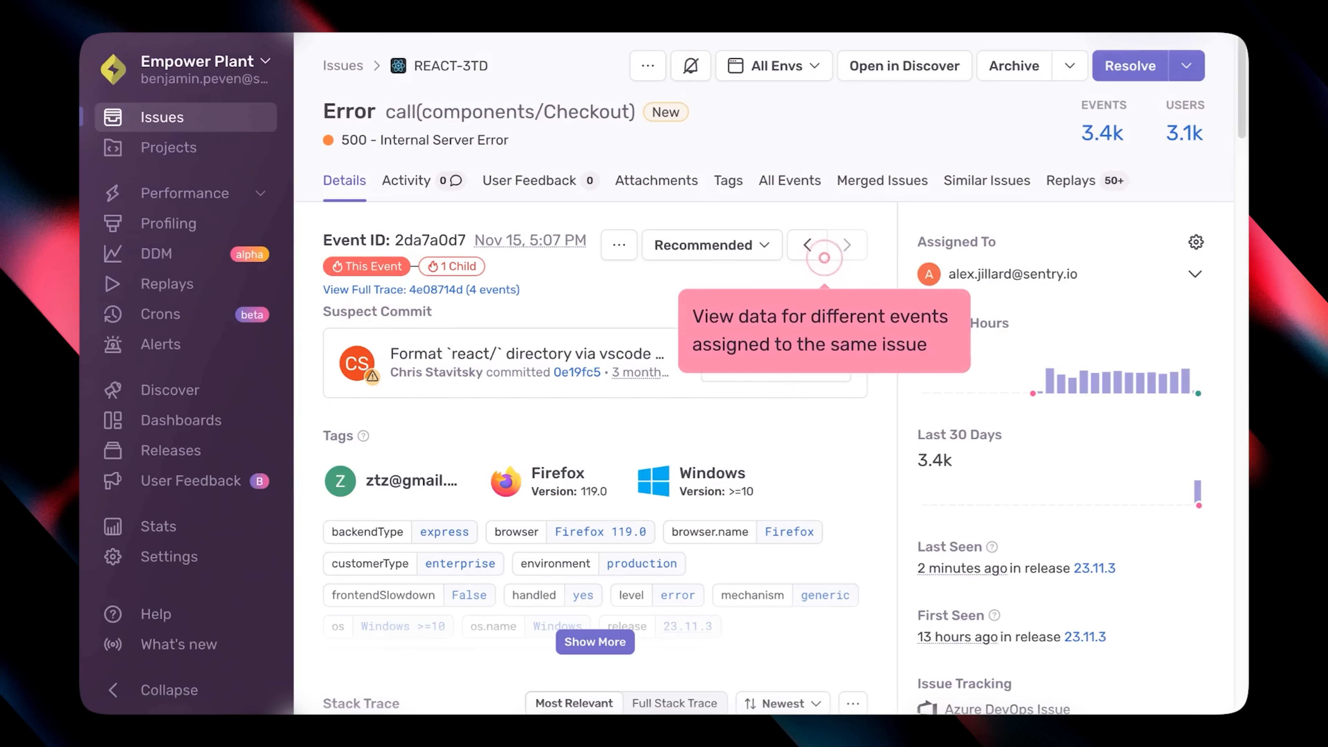
pyautogui.click(824, 245)
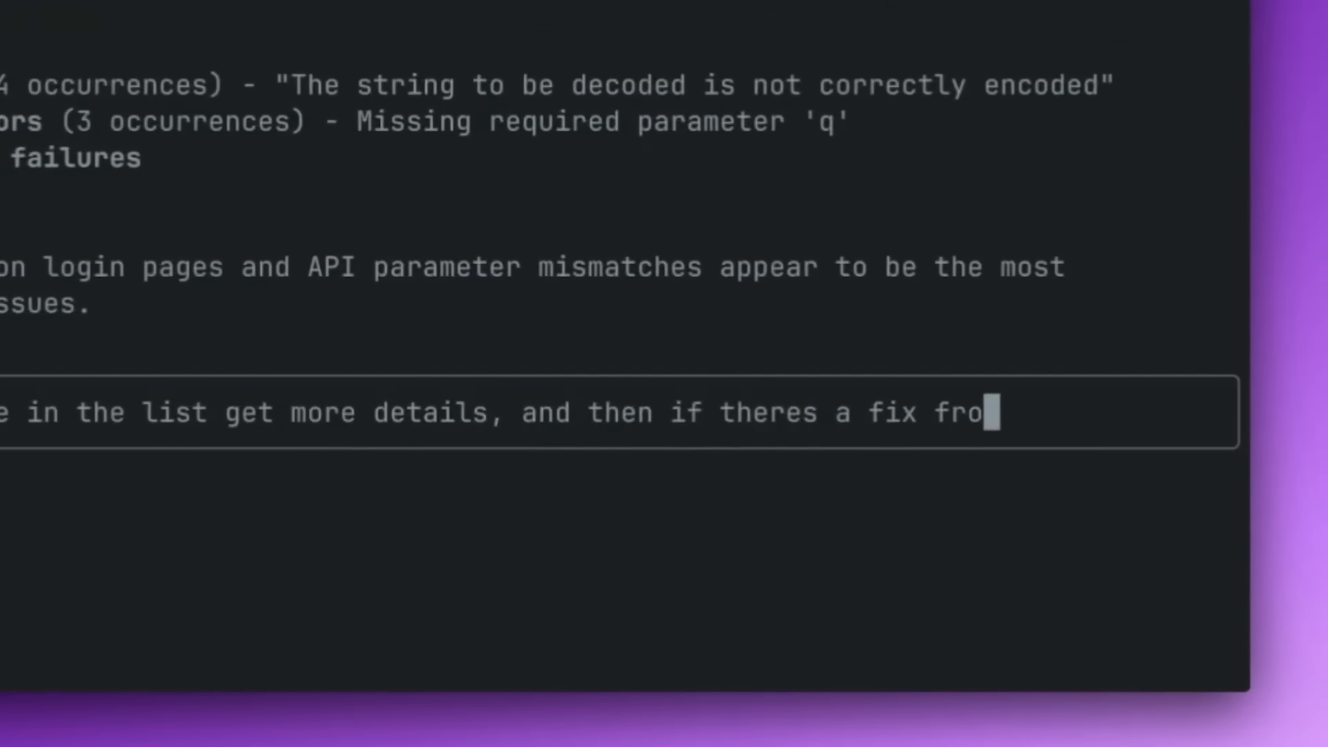
# Send the follow-up asking for details and a fix for an issue from the list.
pyautogui.press('Enter')
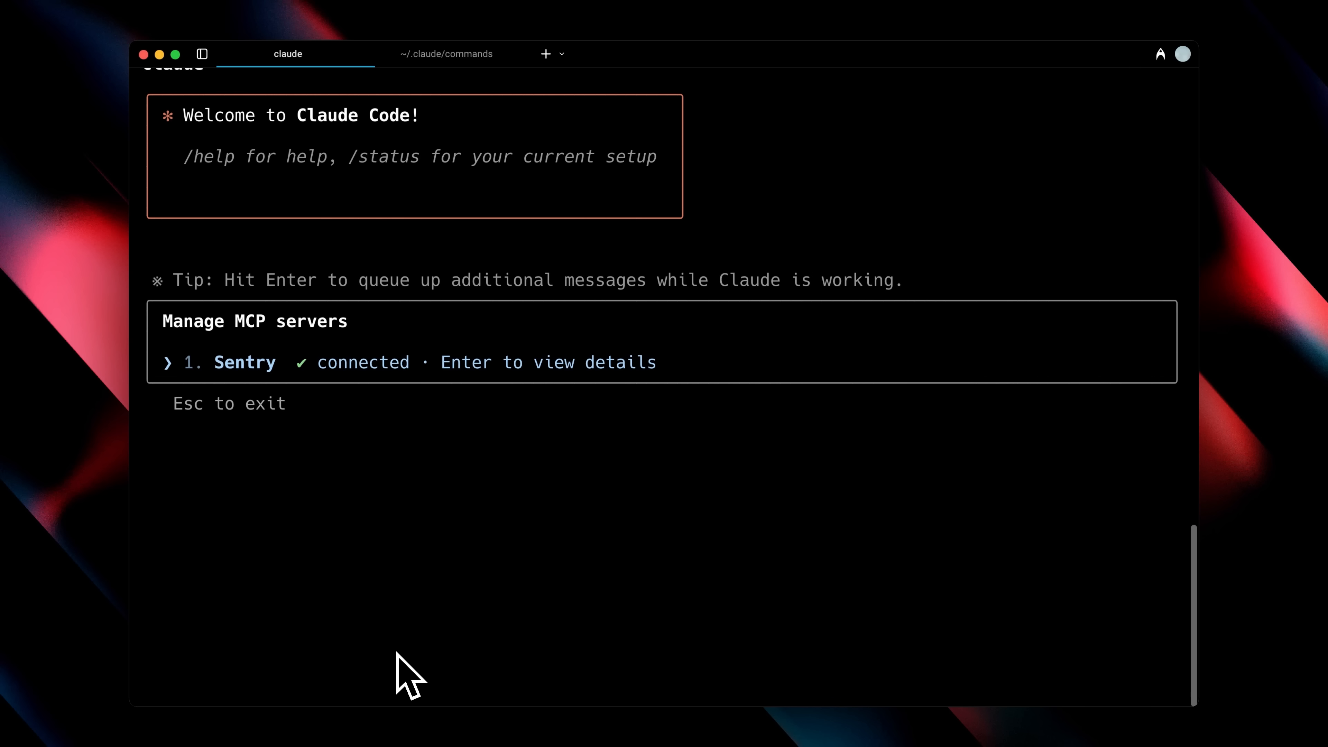
# Dismiss the Manage MCP servers view after confirming Sentry shows connected.
pyautogui.press('Escape')
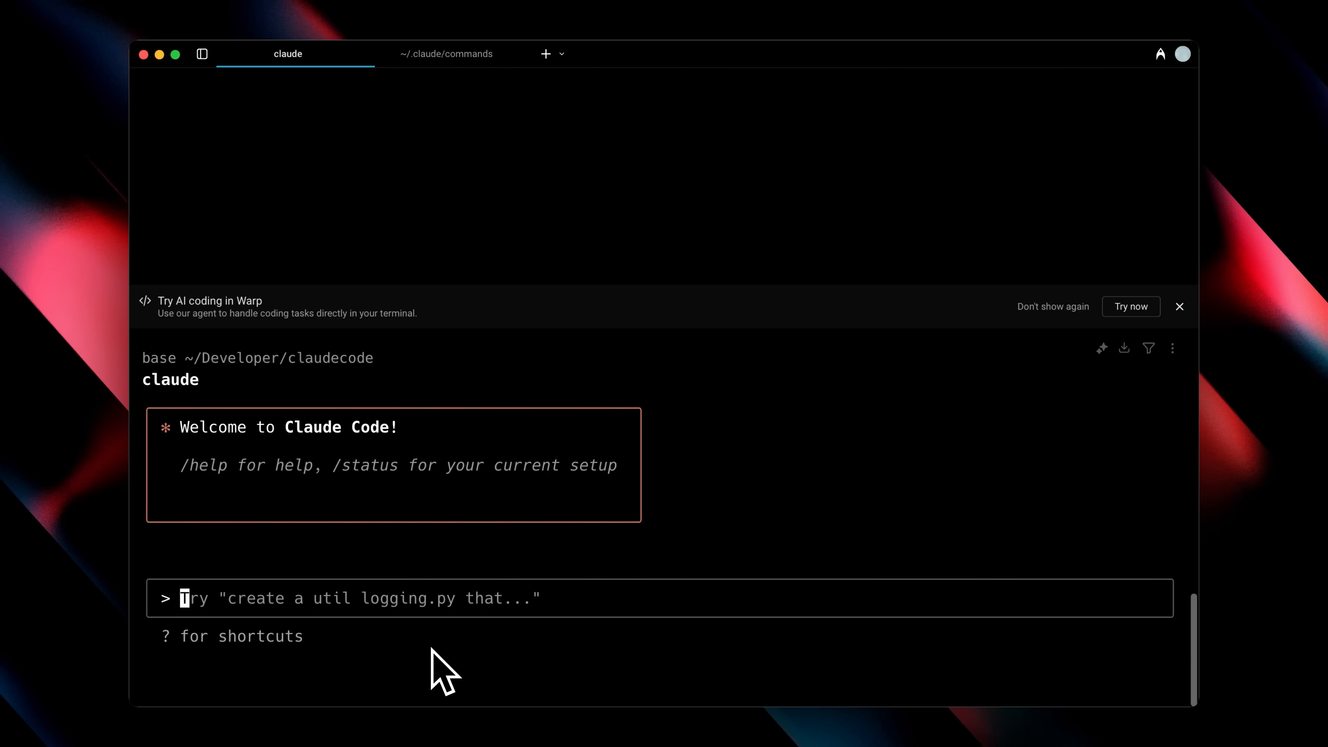
# Exit the Claude Code session with 'exit', returning to the Warp shell.
pyautogui.write('exit')
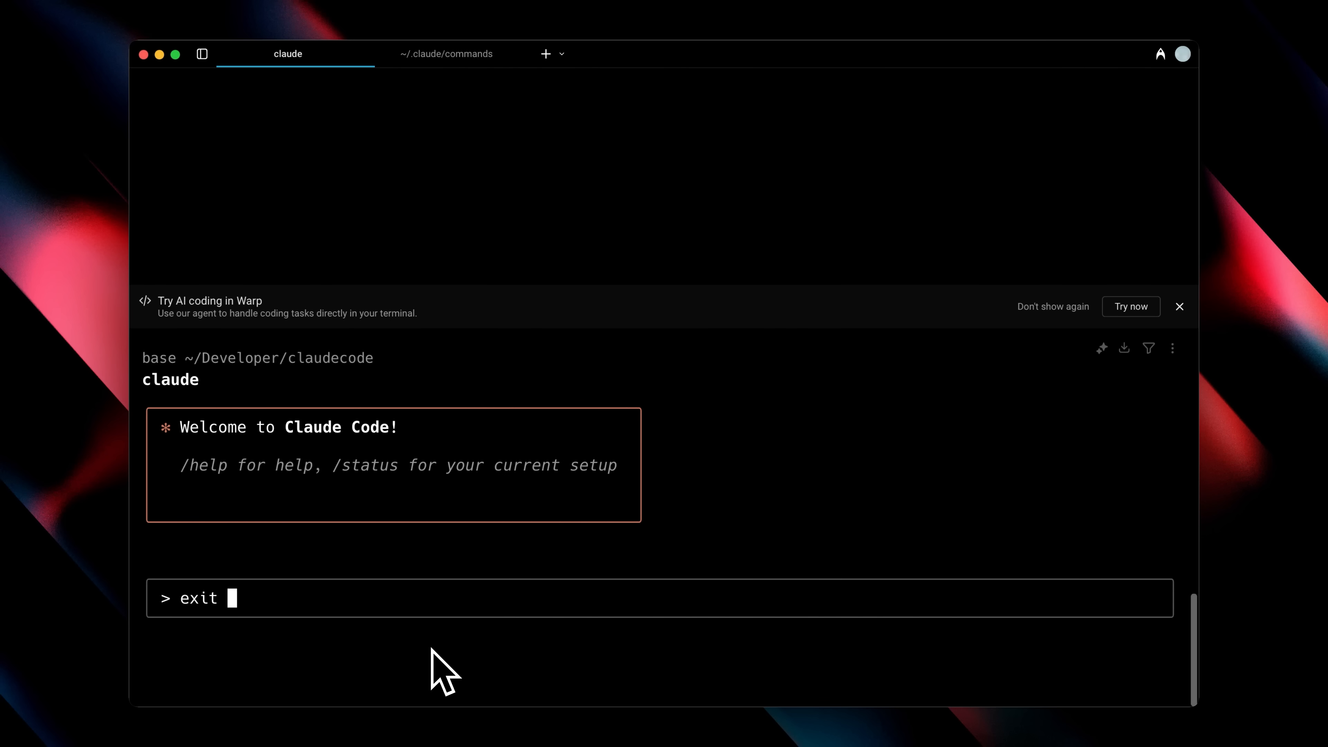
pyautogui.press('Enter')
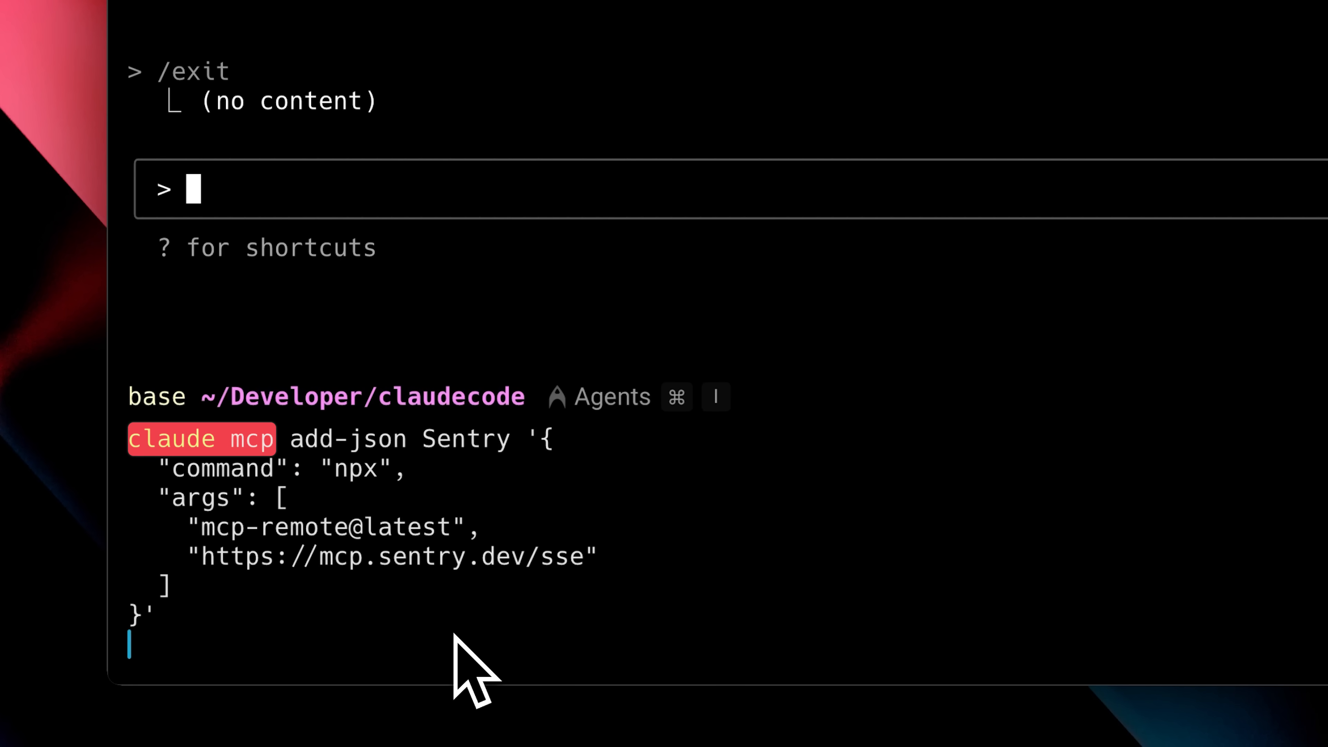
# Highlight the 'claude mcp' command and the 'Sentry' server name in the add-json line.
pyautogui.doubleClick(347, 438)
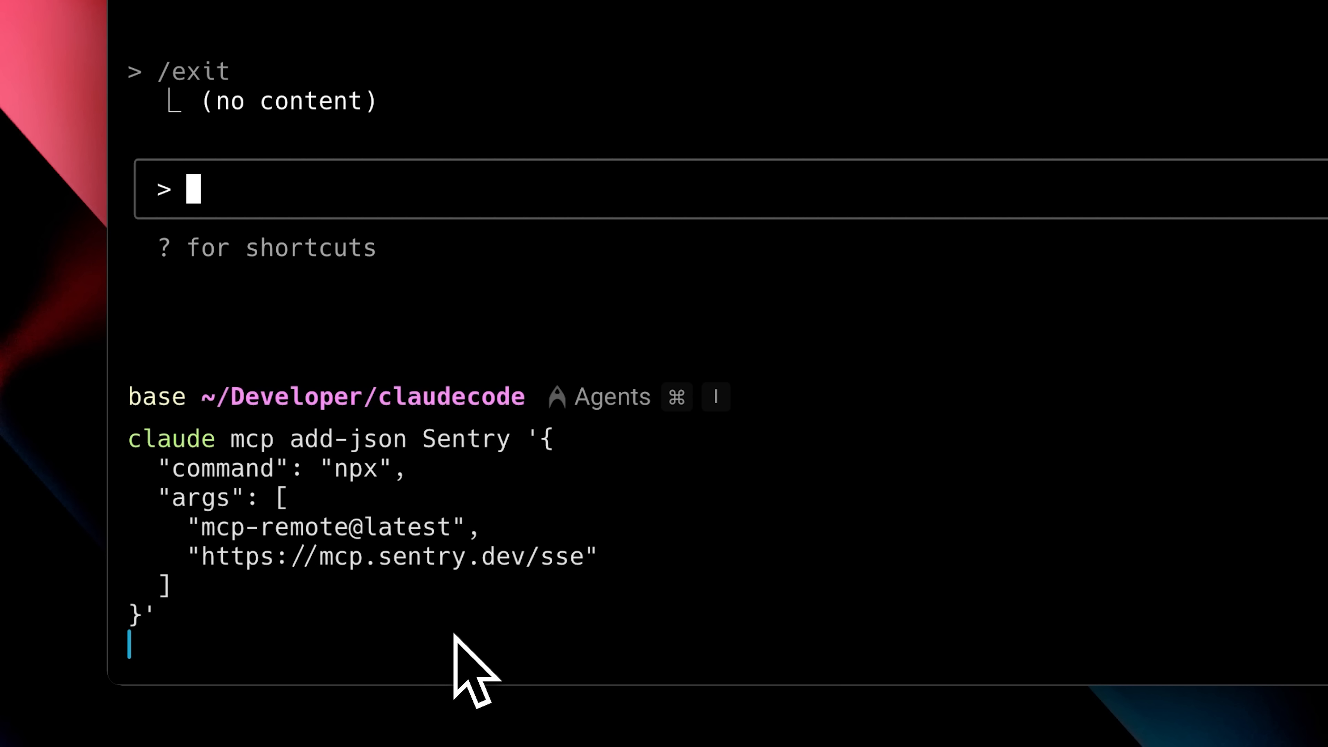
pyautogui.doubleClick(469, 438)
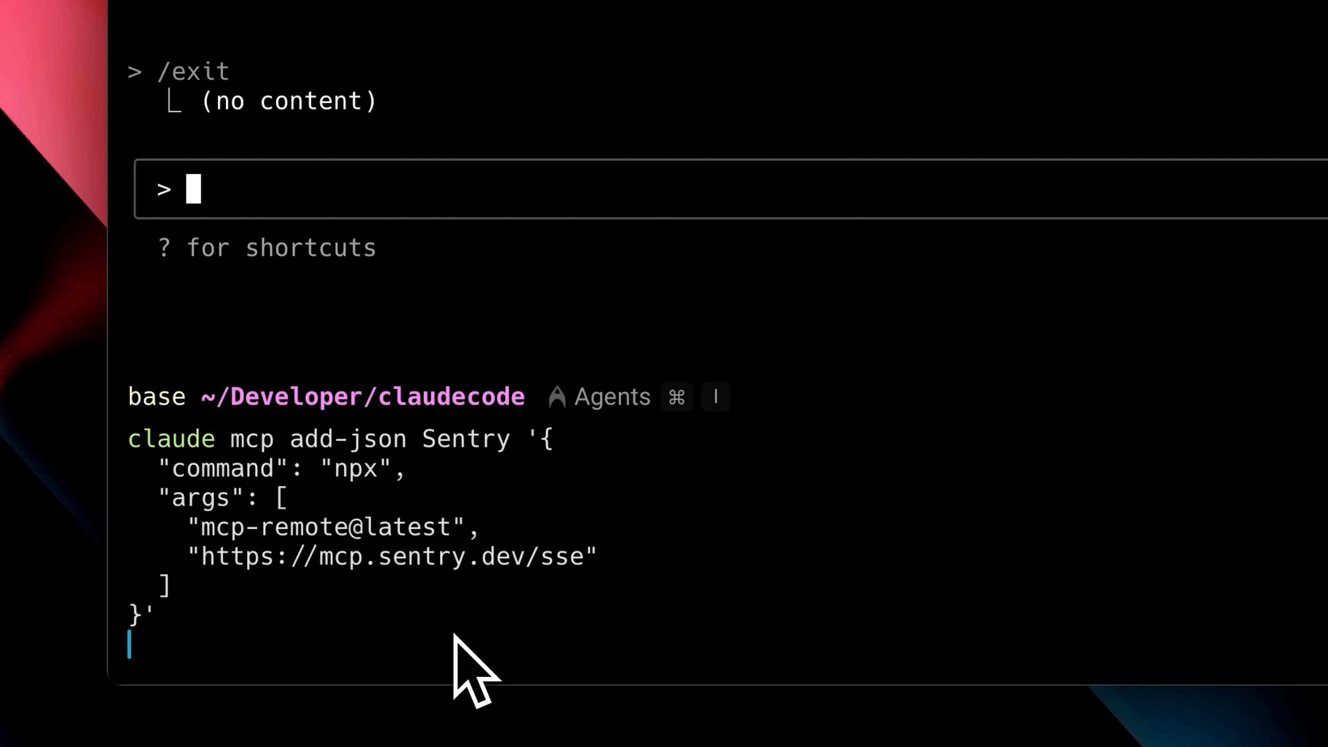
pyautogui.moveTo(428, 488)
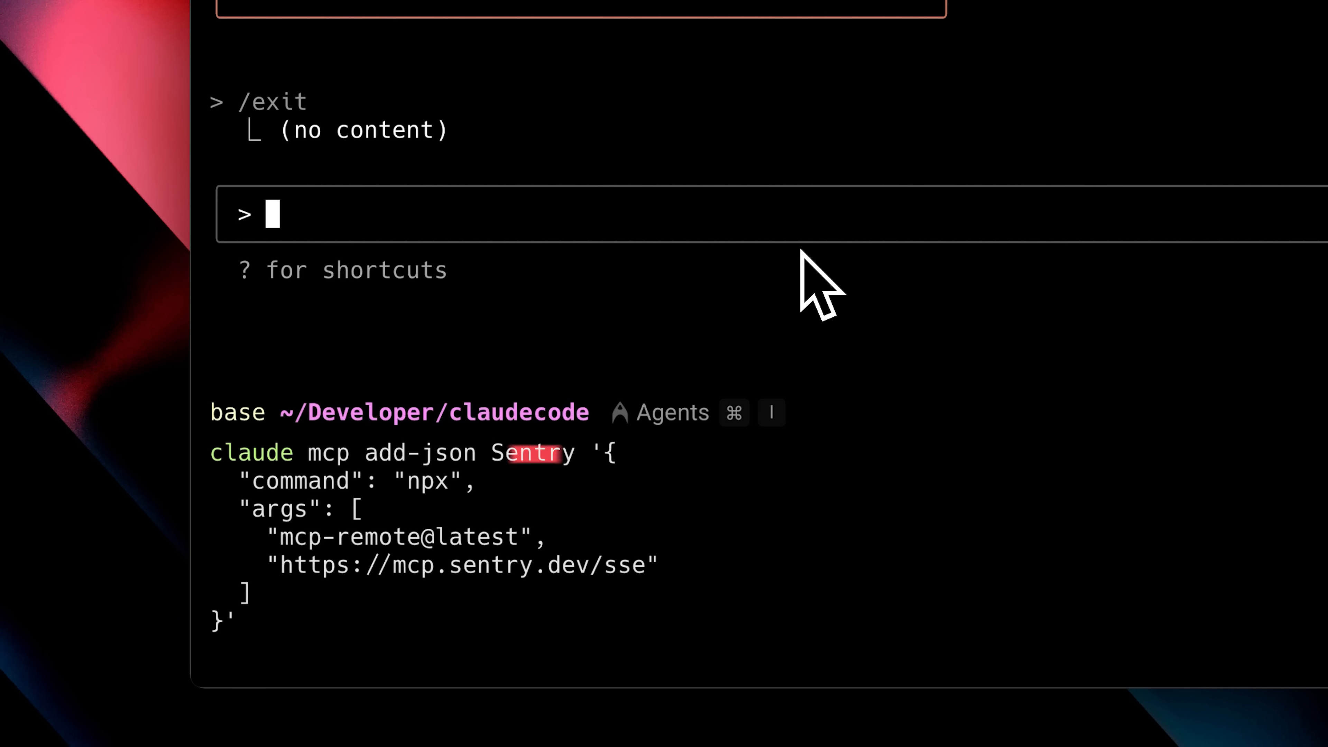
pyautogui.doubleClick(534, 452)
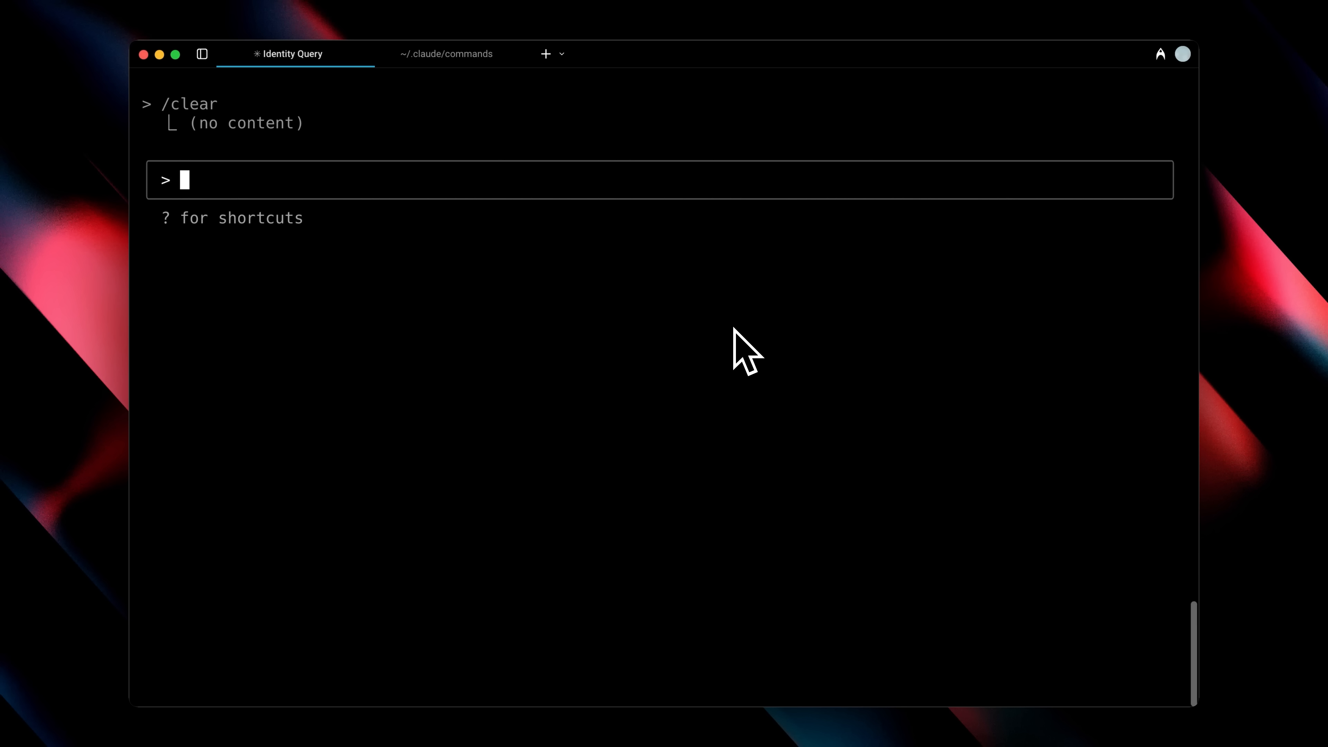
pyautogui.write('/')
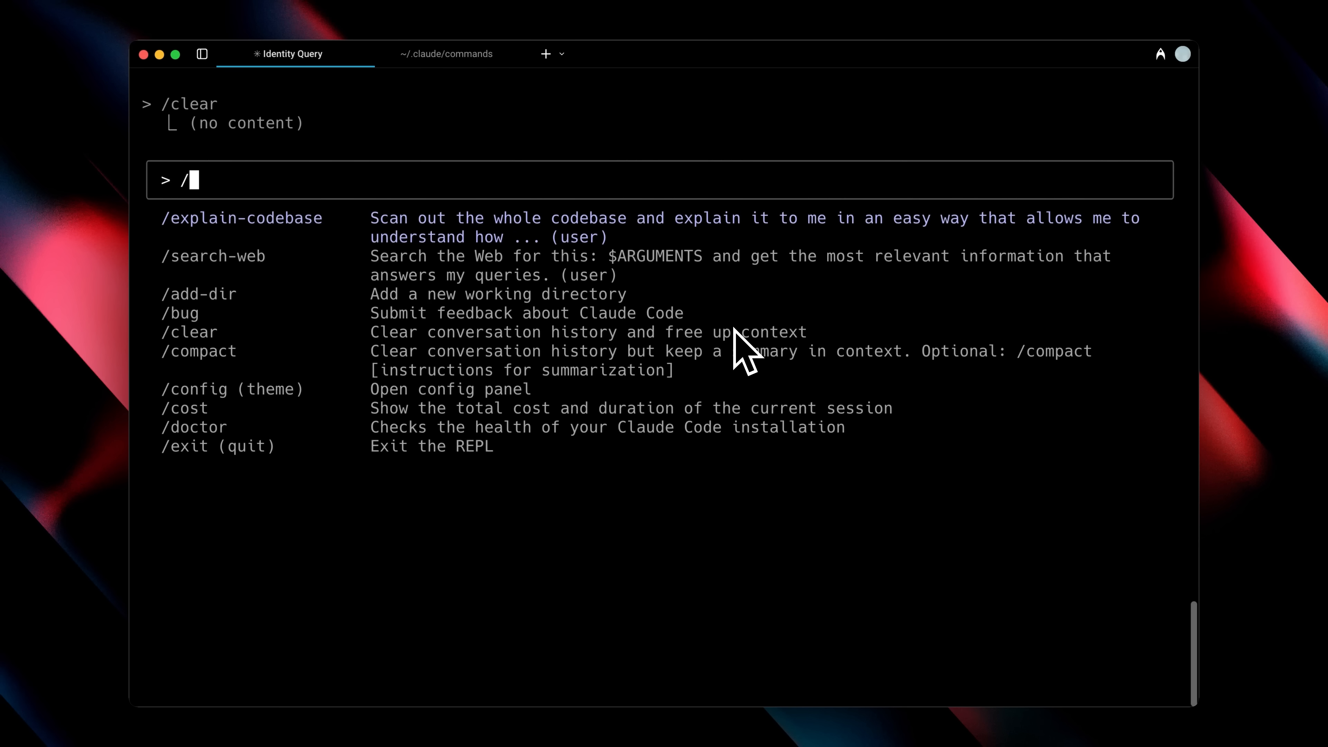
pyautogui.write('mcp')
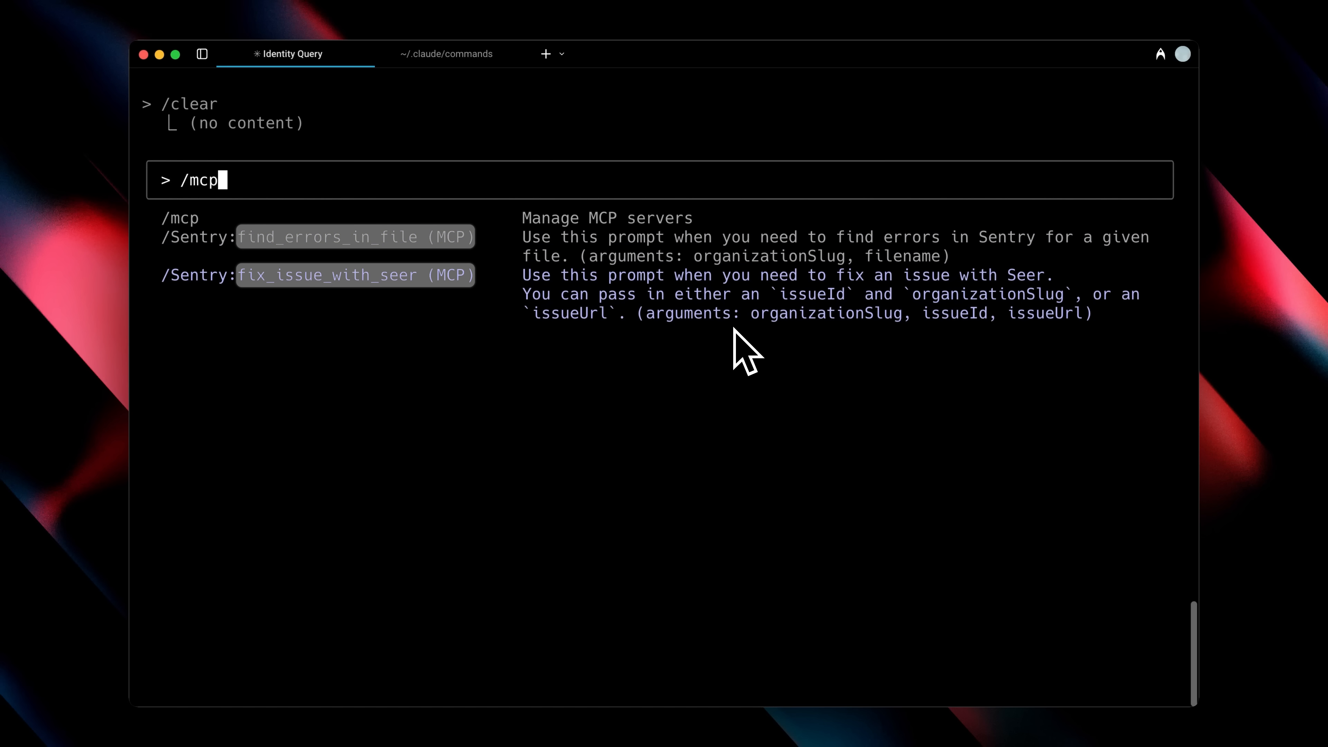
pyautogui.click(354, 274)
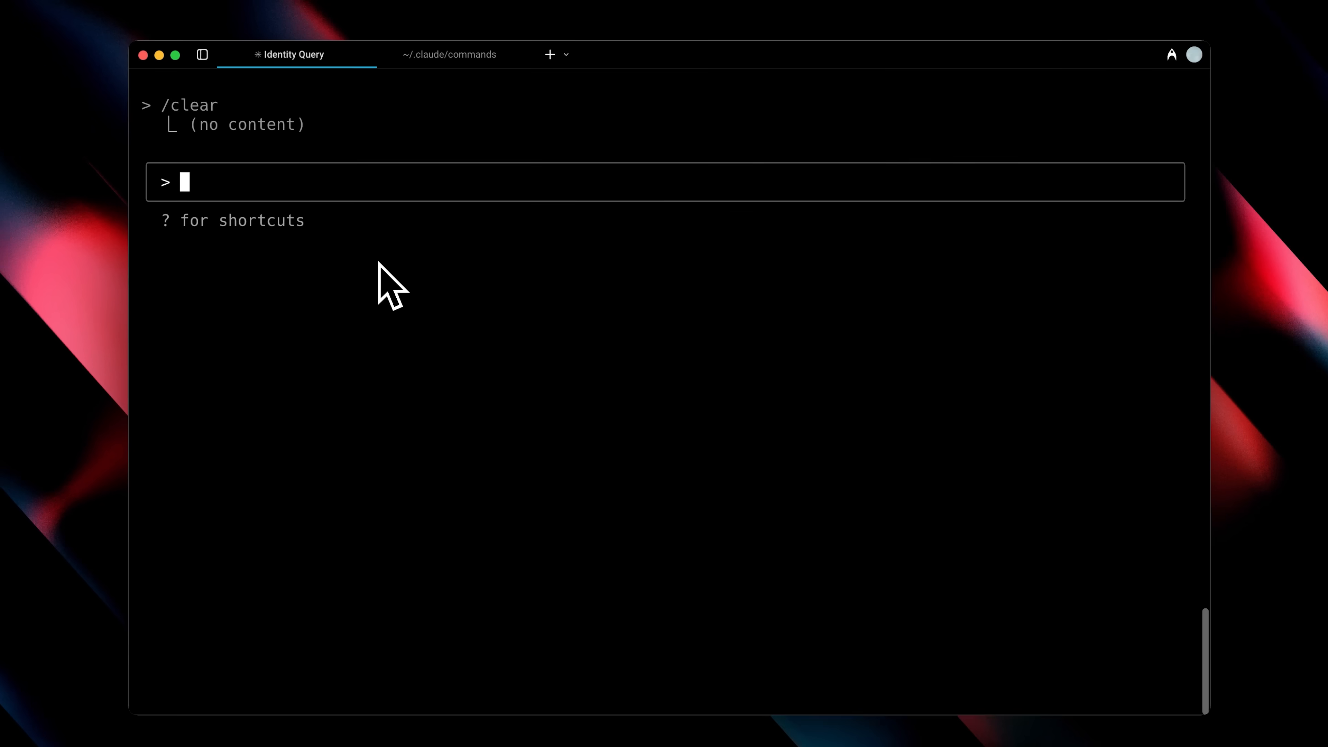
# Cycle permission modes with Shift+Tab through auto-accept edits and plan mode repeatedly.
pyautogui.press('shift+tab')
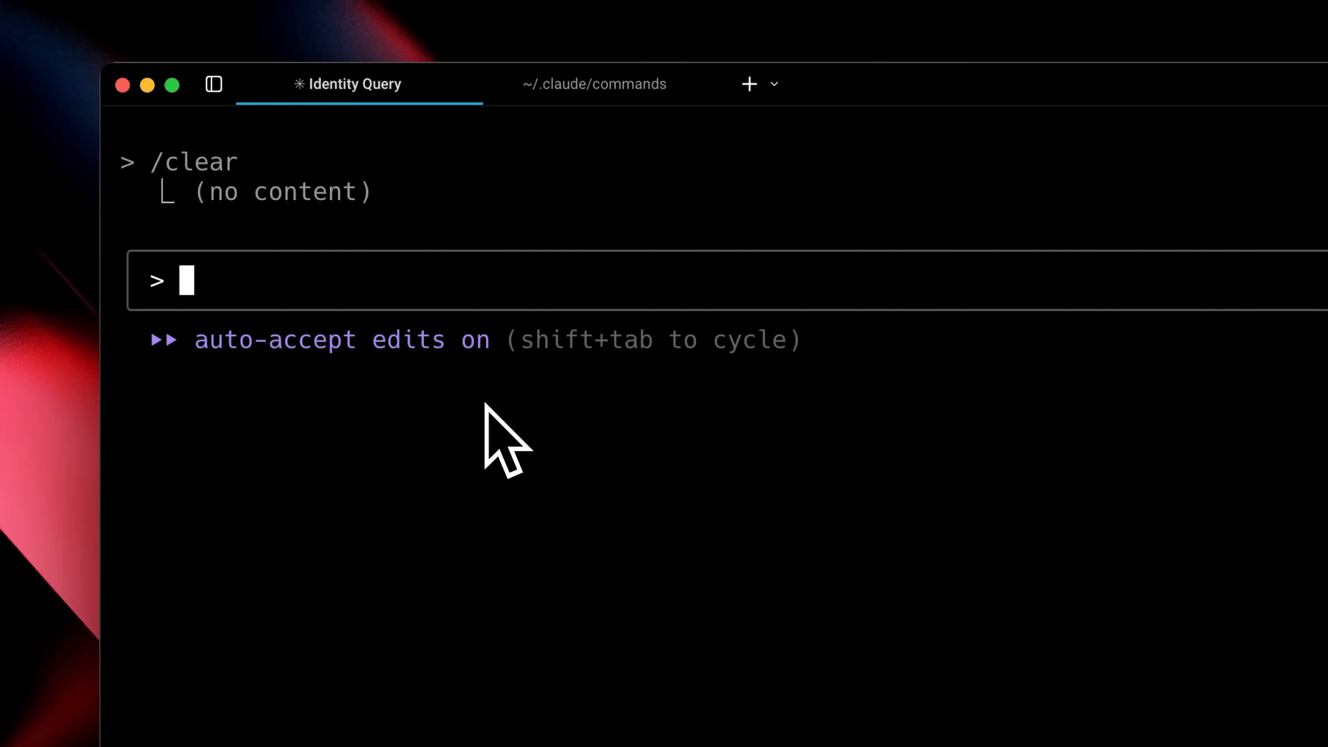
pyautogui.press('shift+tab')
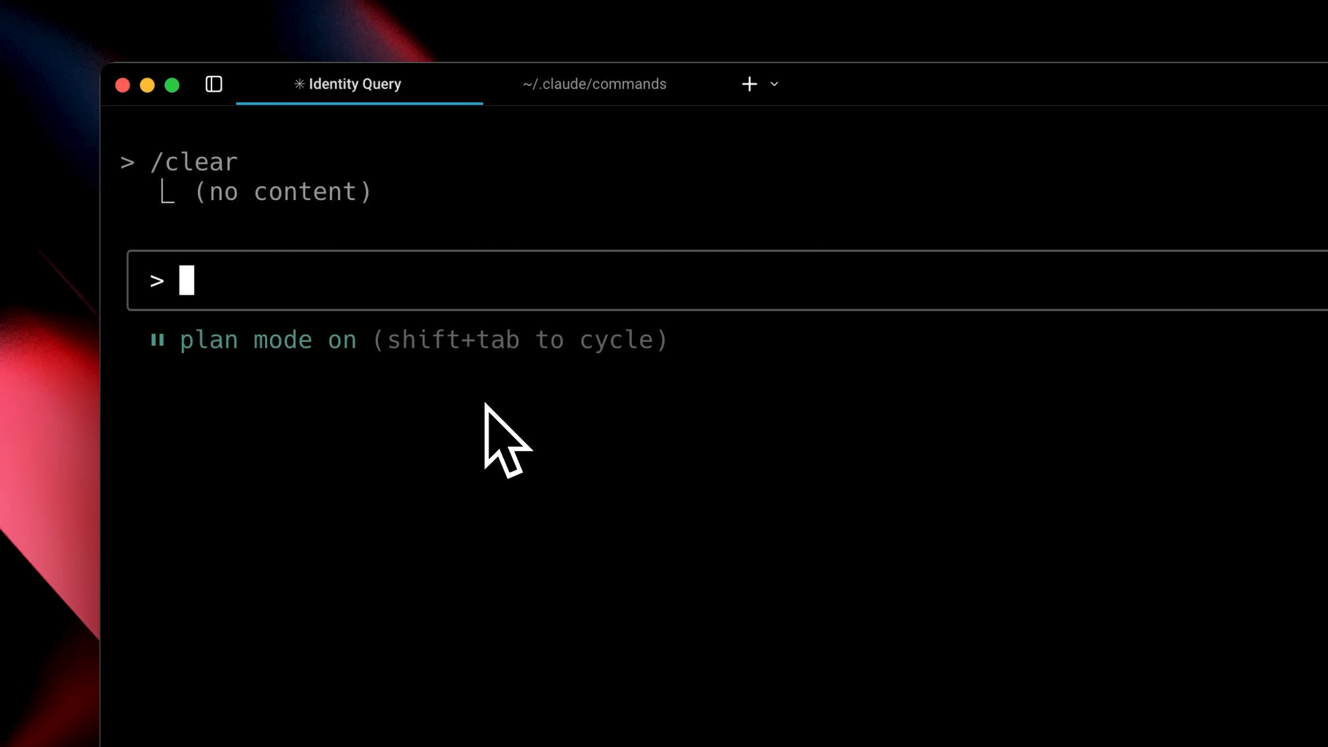
pyautogui.press('shift+tab')
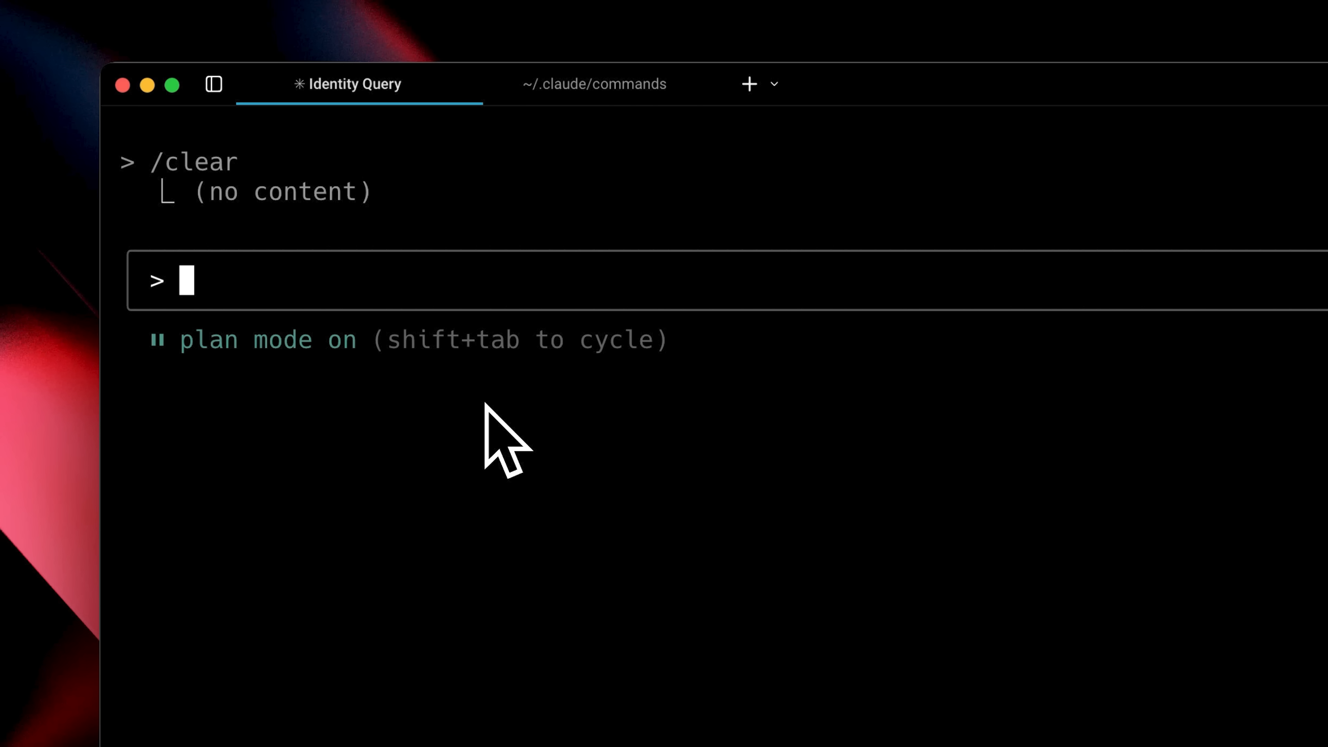
pyautogui.press('shift+tab')
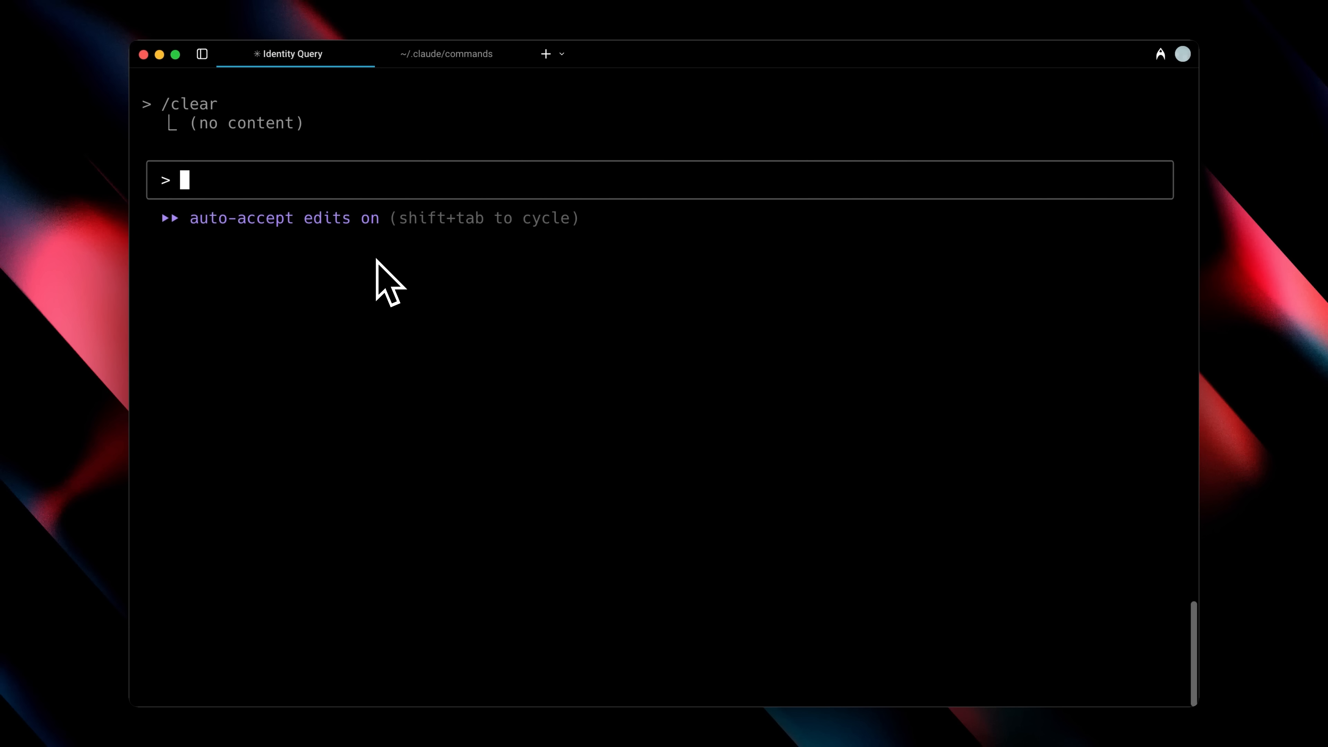
pyautogui.press('shift+tab')
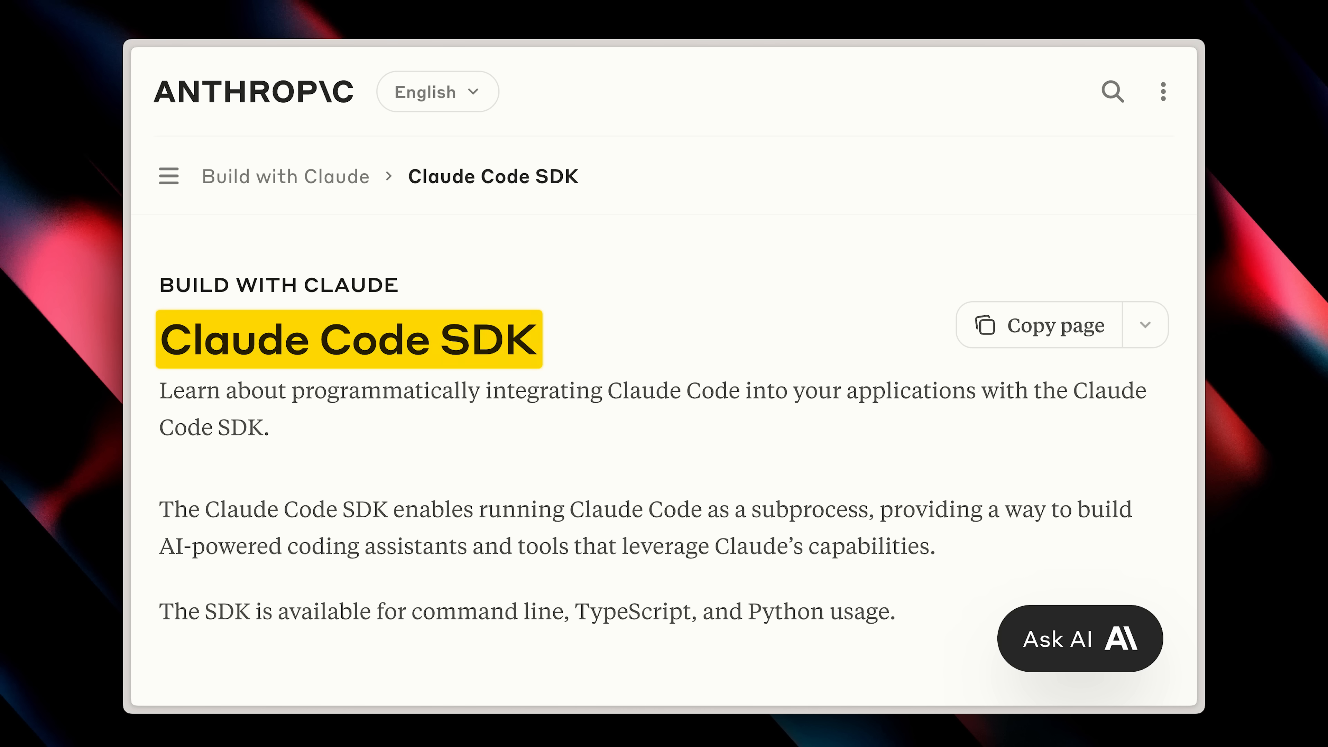
# Select a passage of text on the Claude Code SDK documentation page.
pyautogui.moveTo(603, 390); pyautogui.dragTo(972, 390)
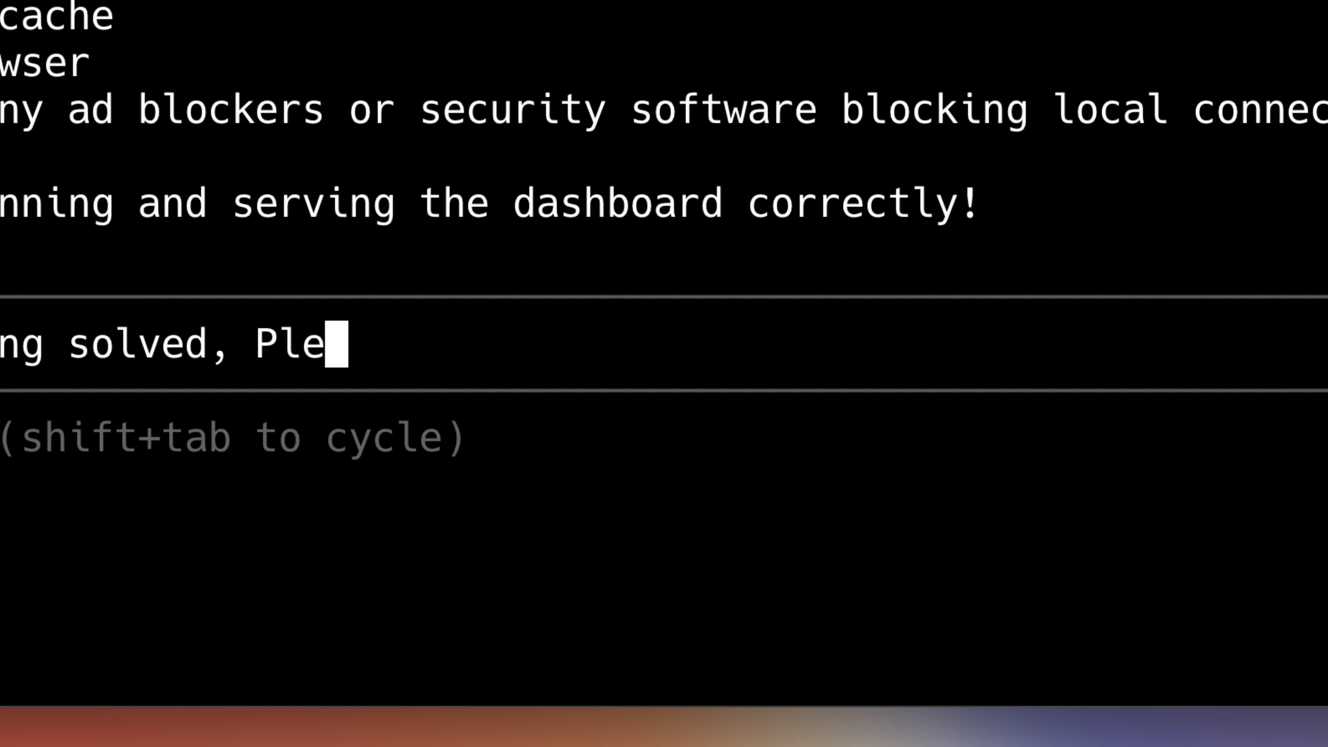
# Finish the follow-up message so it ends with 'Please Ultrathink'.
pyautogui.write('ase Ultrathink')
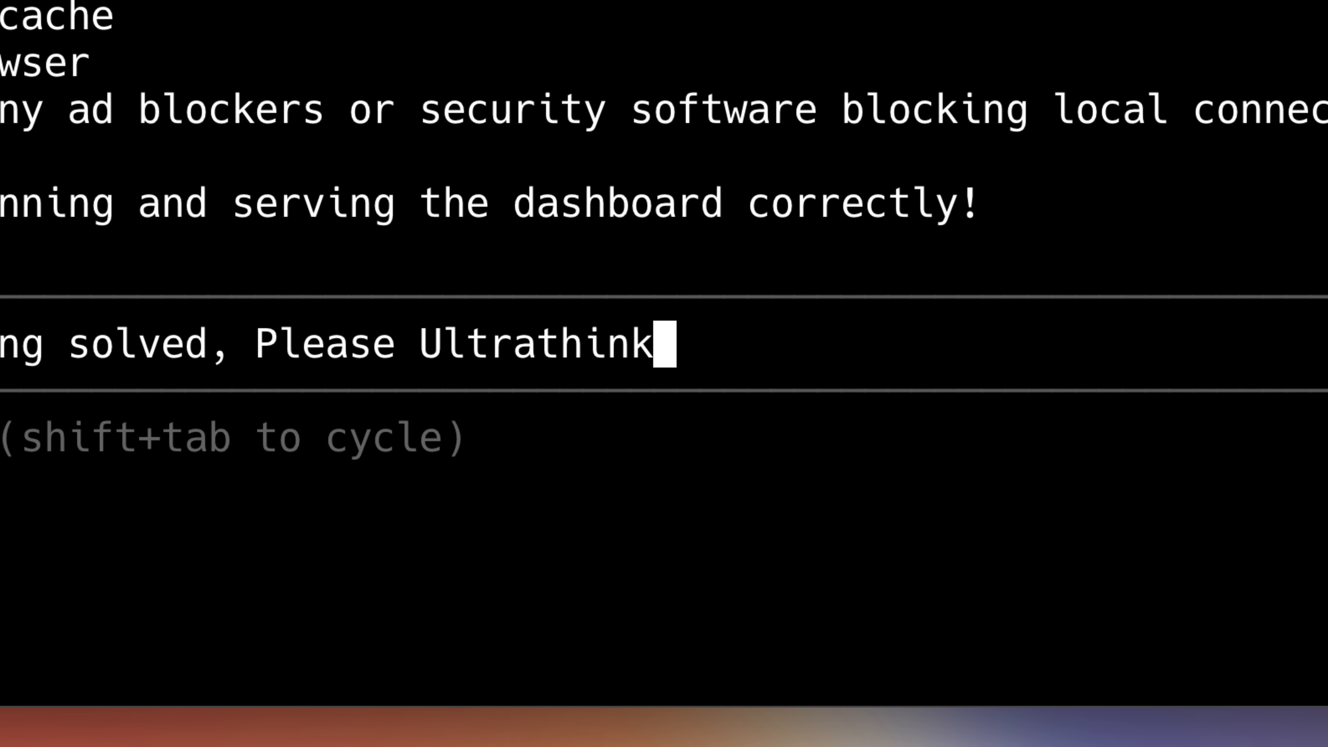